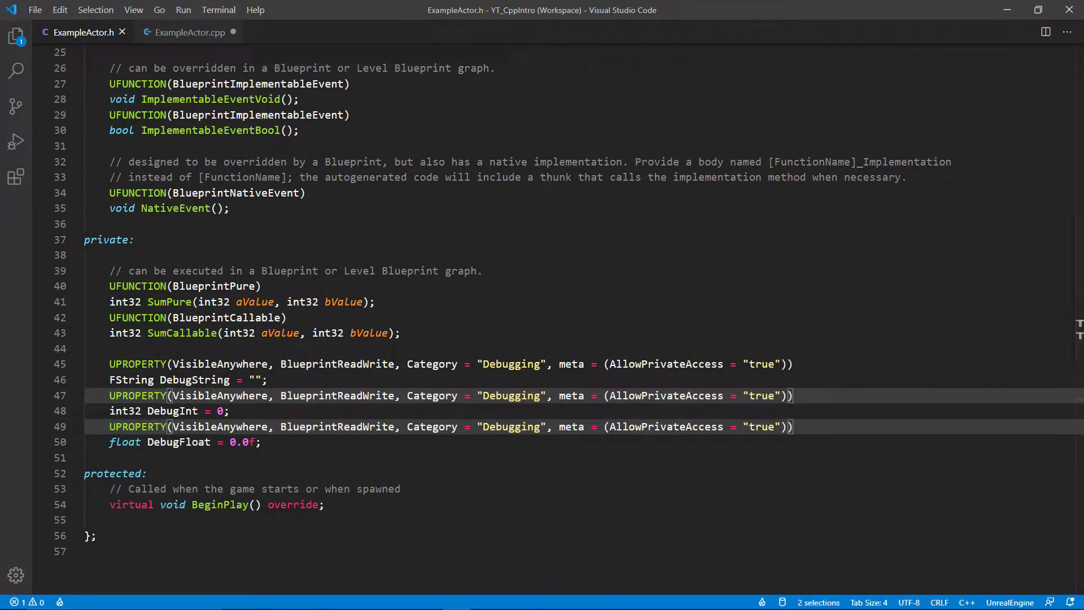
mouse_move(732, 6)
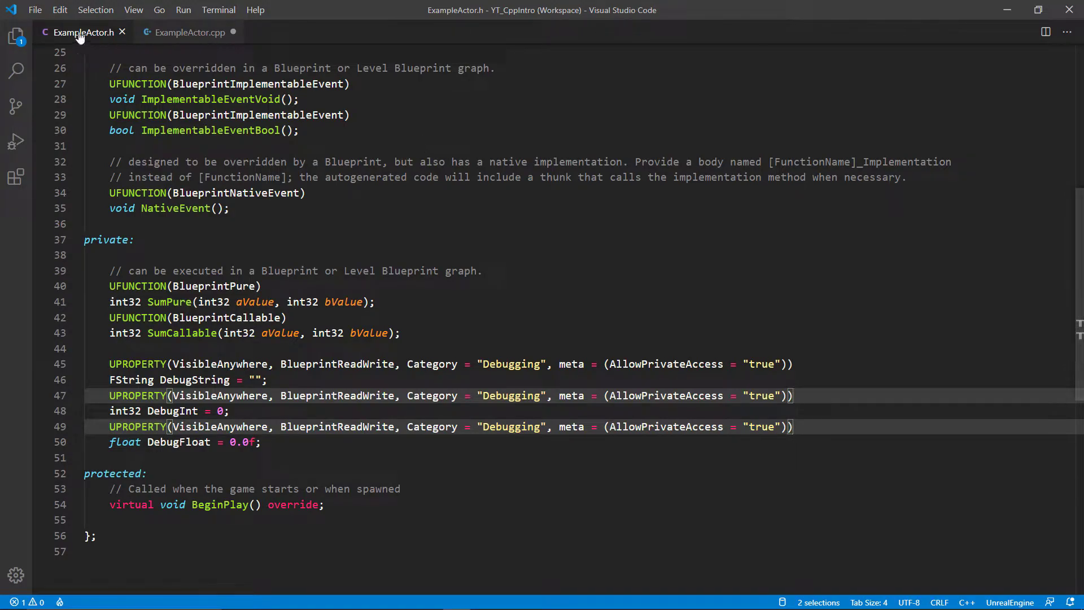
- Switch to ExampleActor.cpp and scroll to the NativeEvent_Implementation logging code
click(190, 33)
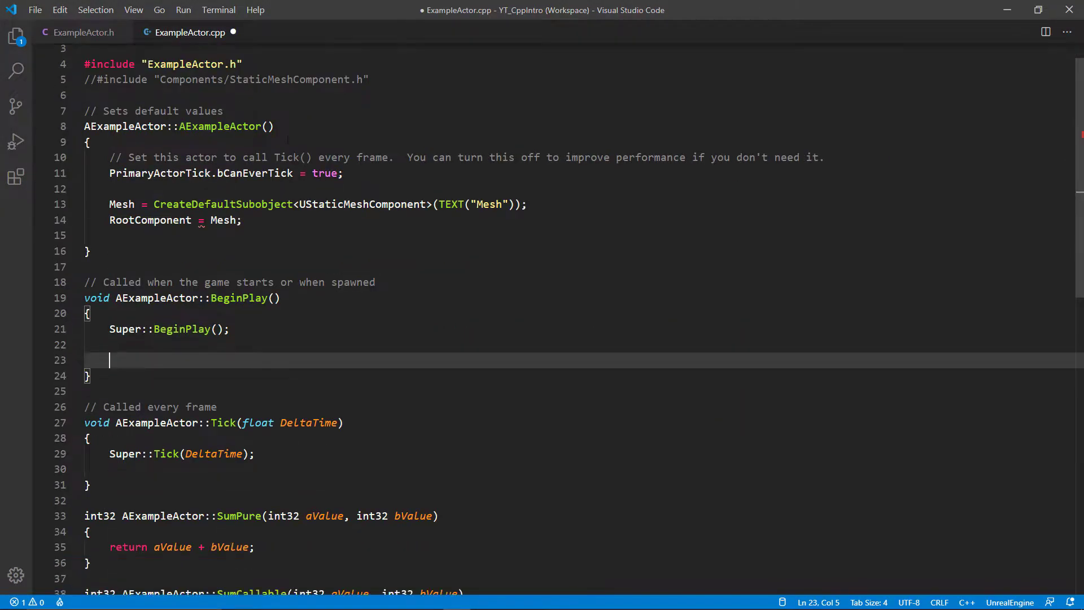
scroll(down, 3)
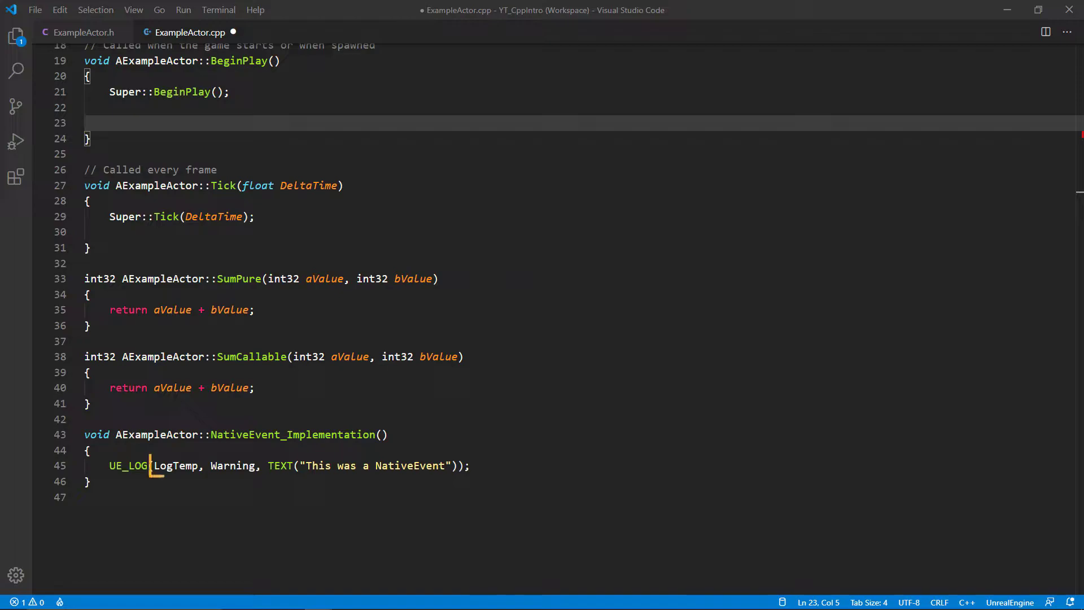
double_click(176, 465)
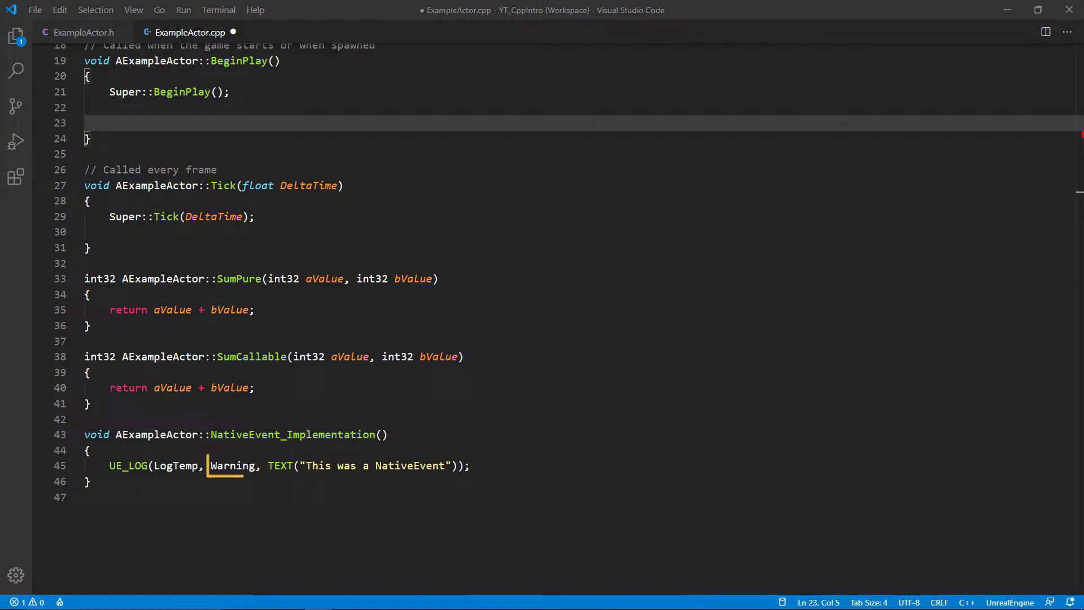
double_click(233, 465)
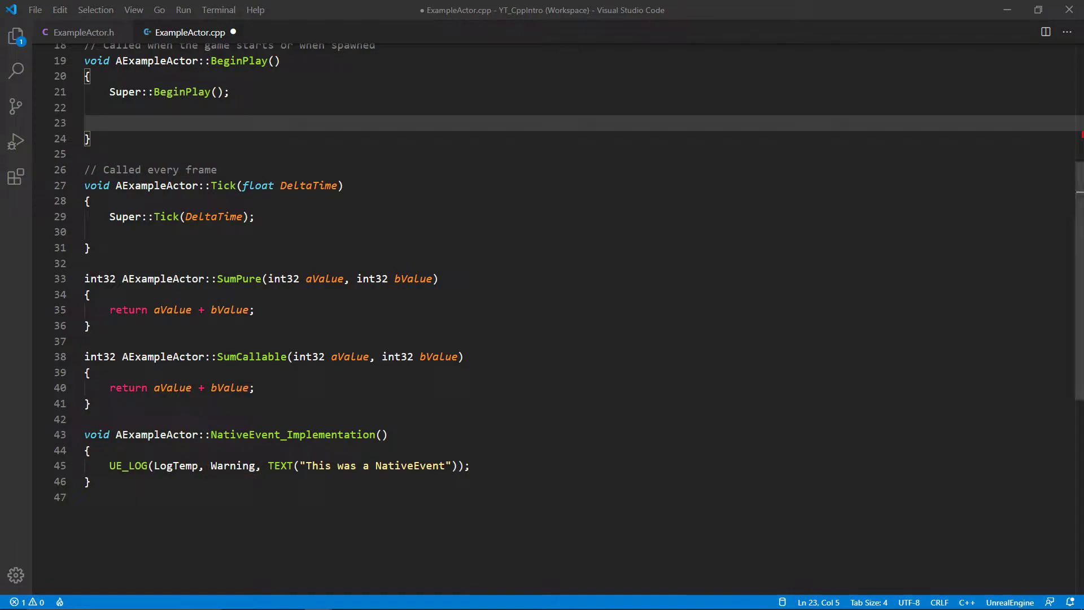
text(Error)
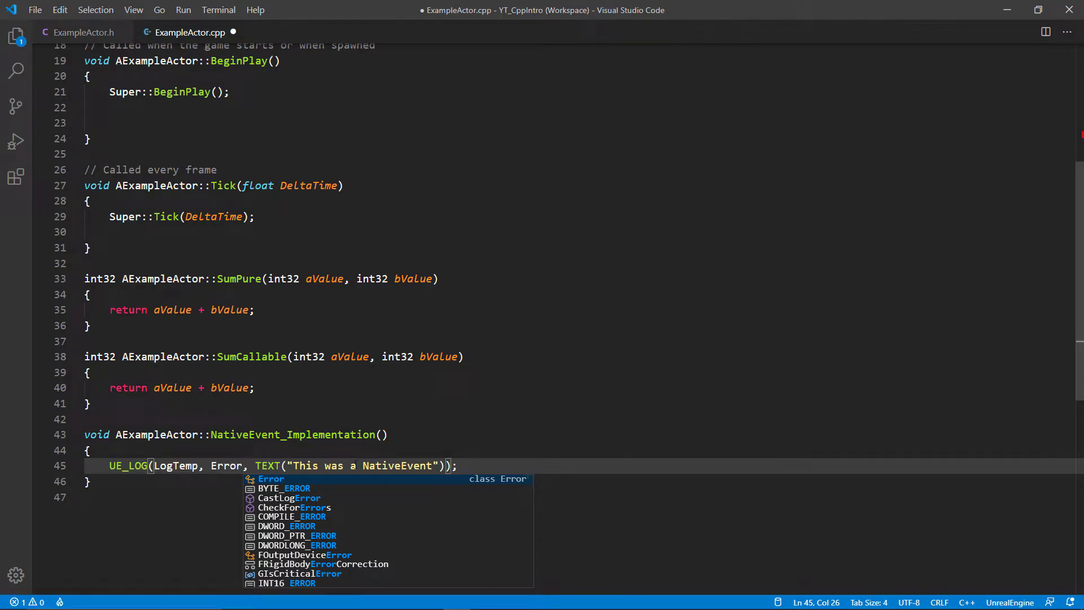
key(Escape)
text(Fat)
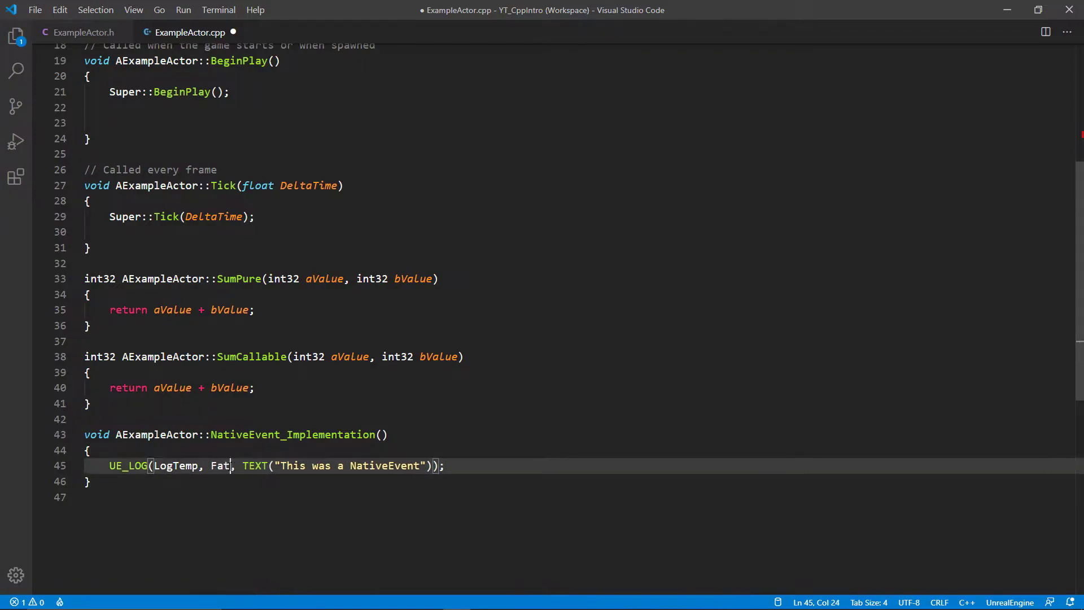
text(l)
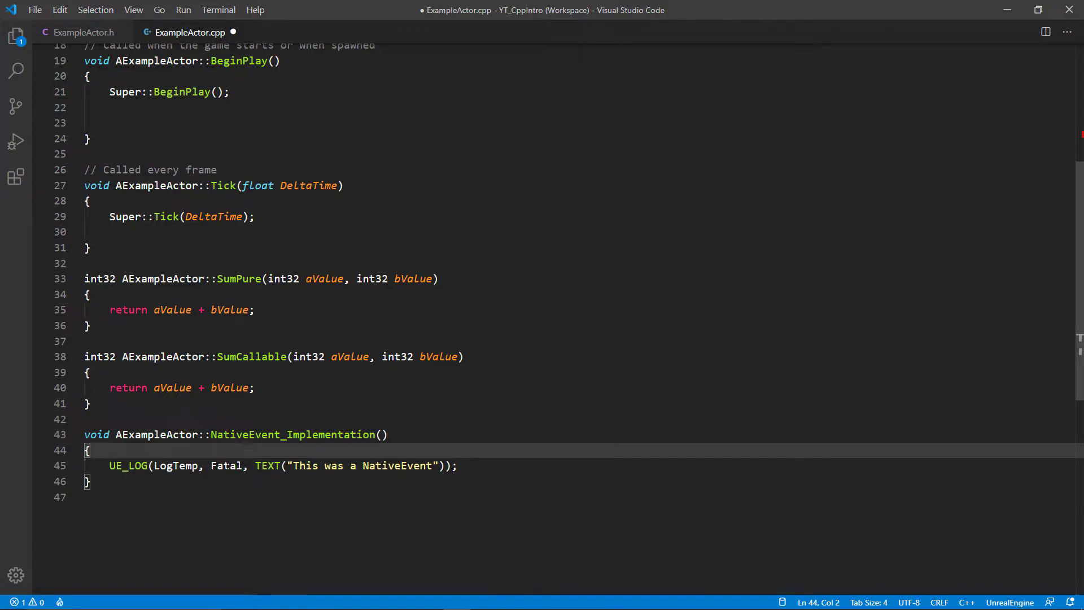
text(W)
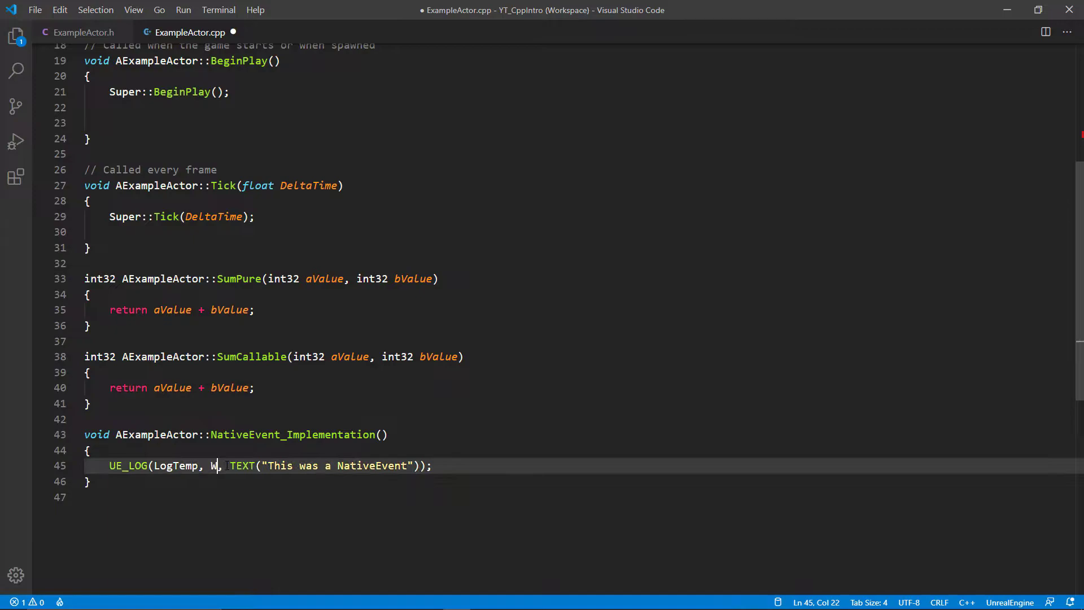
text(arning)
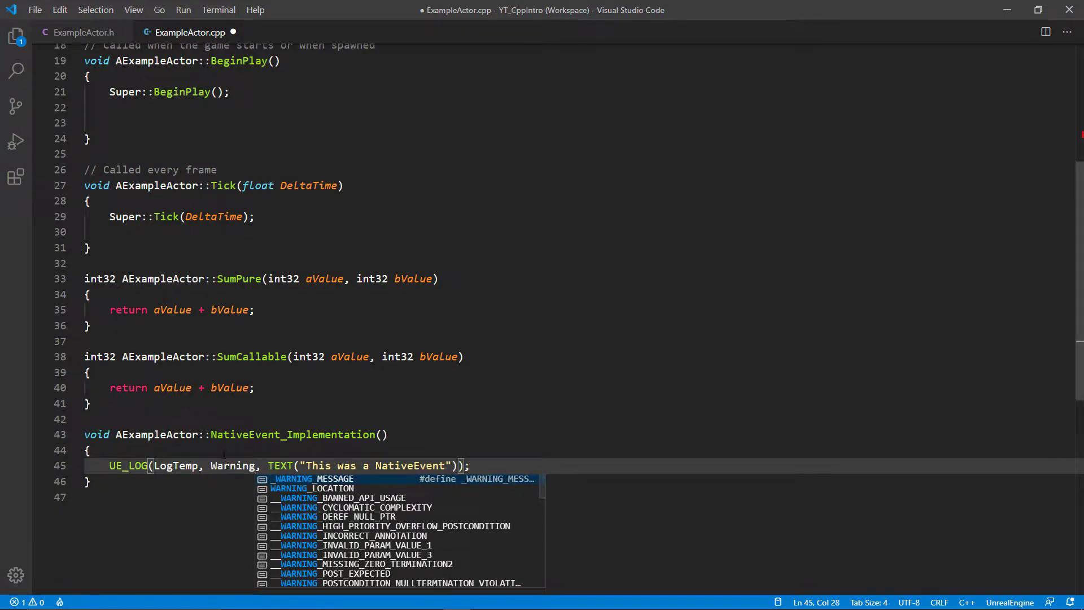
key(Escape)
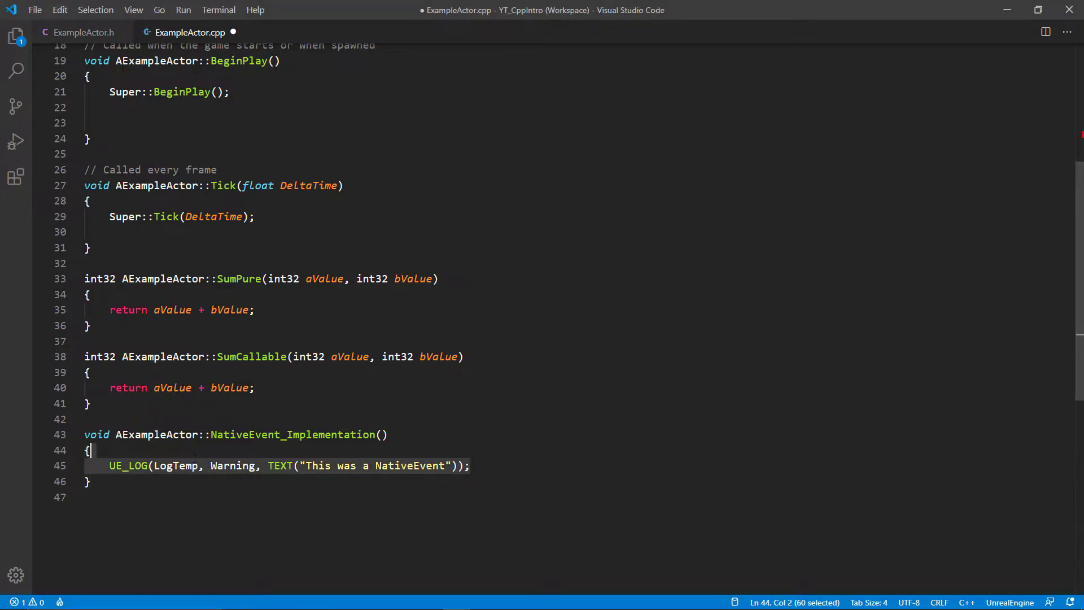
- Paste the NativeEvent UE_LOG Warning line into BeginPlay on its own line
click(89, 450)
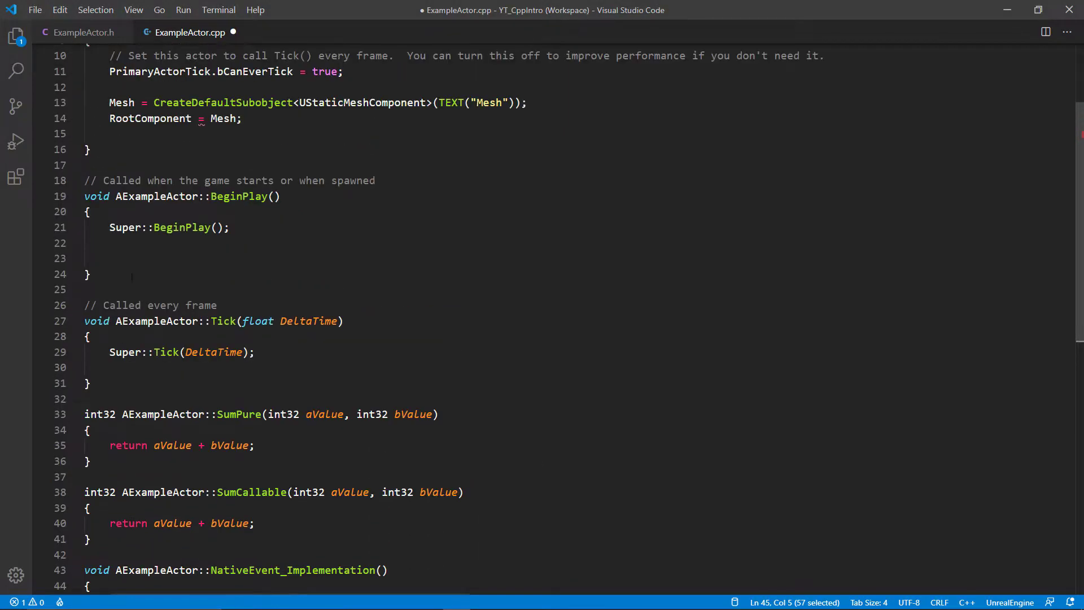
text(UE_LOG(LogTemp, Warning, TEXT("This was a NativeEvent"));)
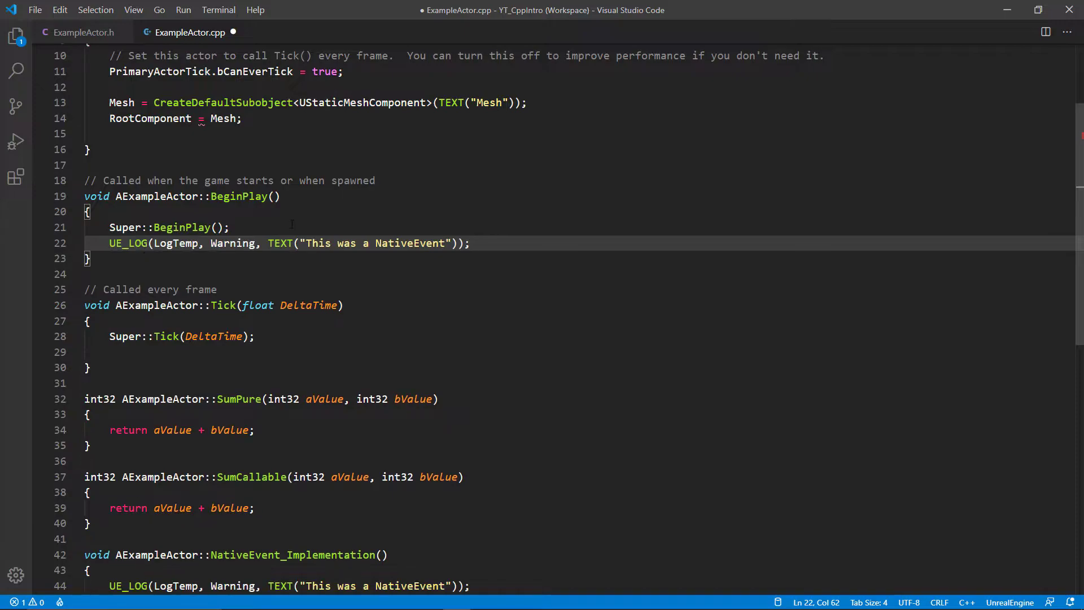
key(Enter)
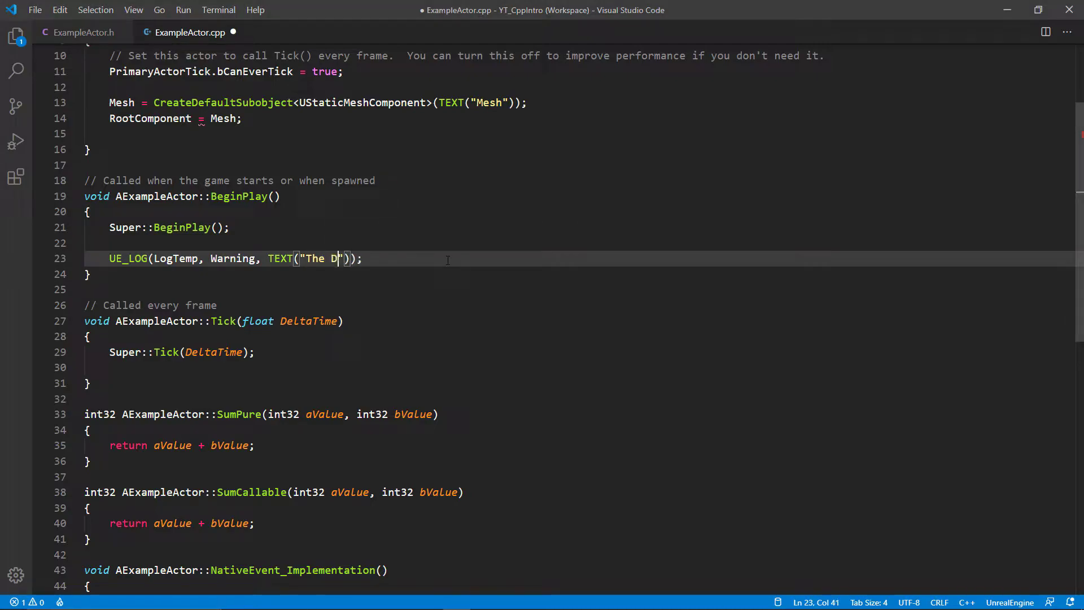
- Change the log text to "The Debug Int is: %d" with DebugInt as argument and save
text(ebug Int is:)
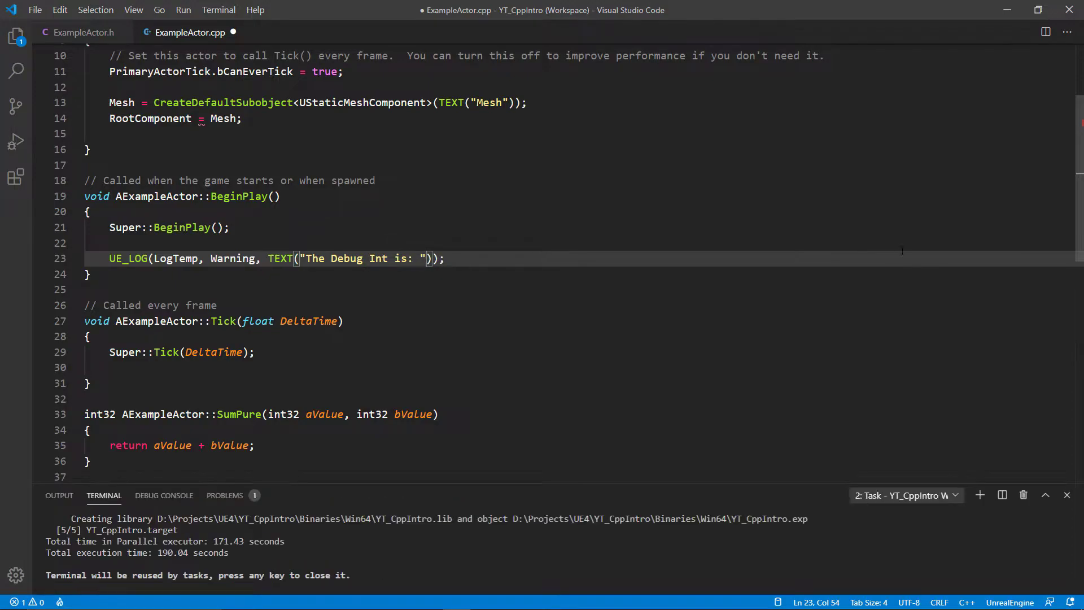
text(%d)
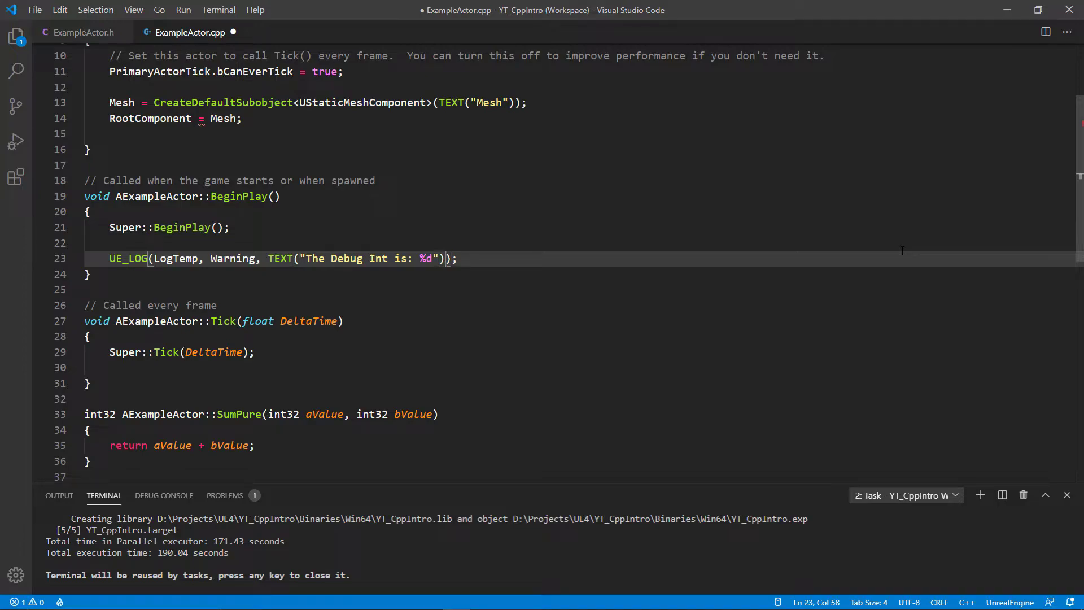
text(, Deb)
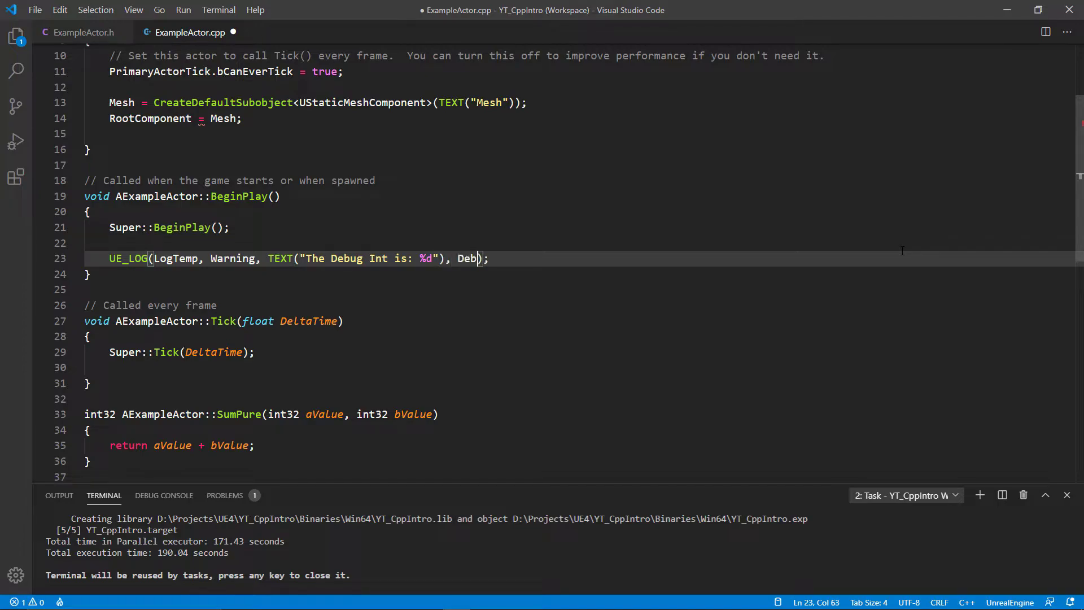
text(gInt)
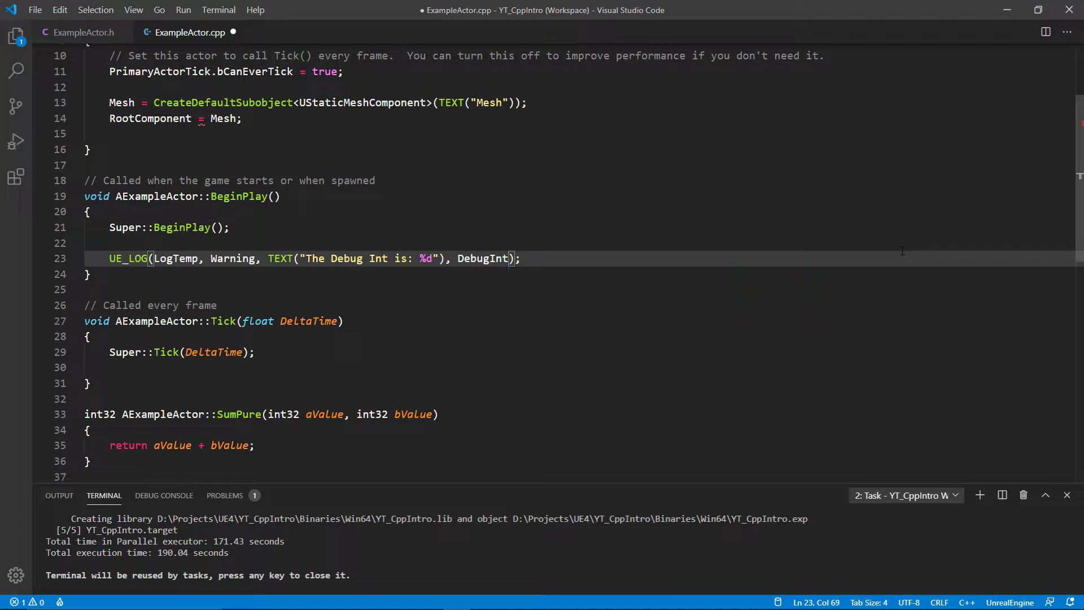
key(ctrl+s)
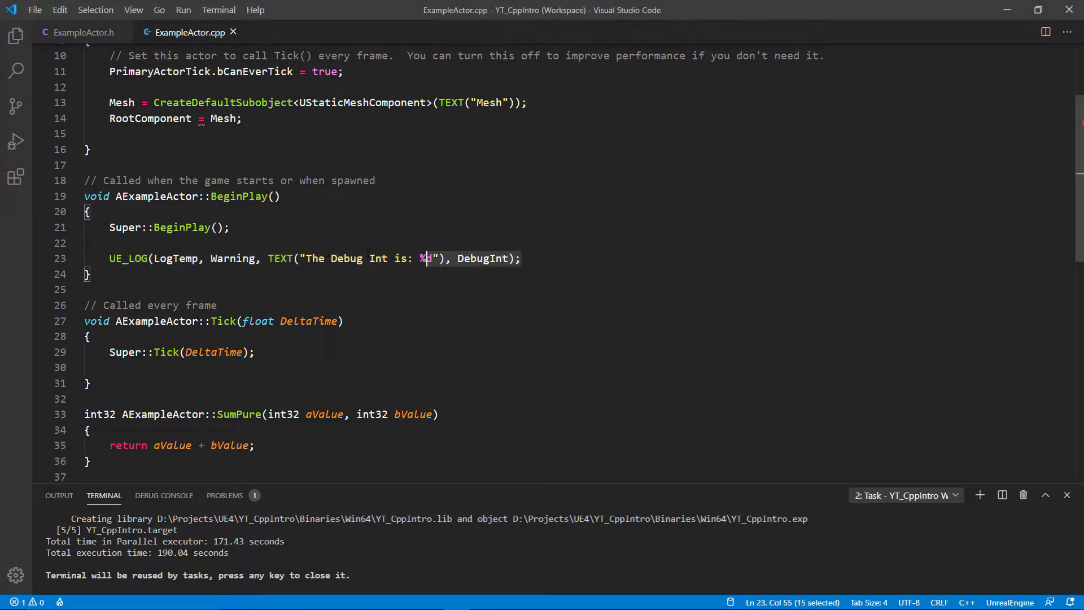
- Duplicate the Debug Int log line and edit it to report Debug Float with %f and DebugFloat
click(522, 257)
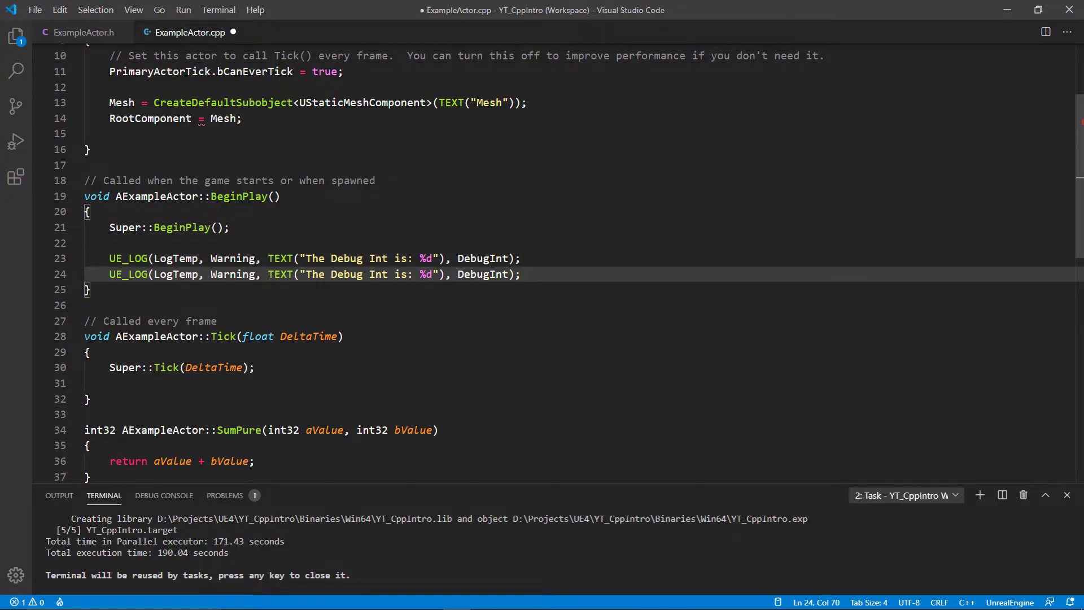
double_click(379, 274)
text(Floa)
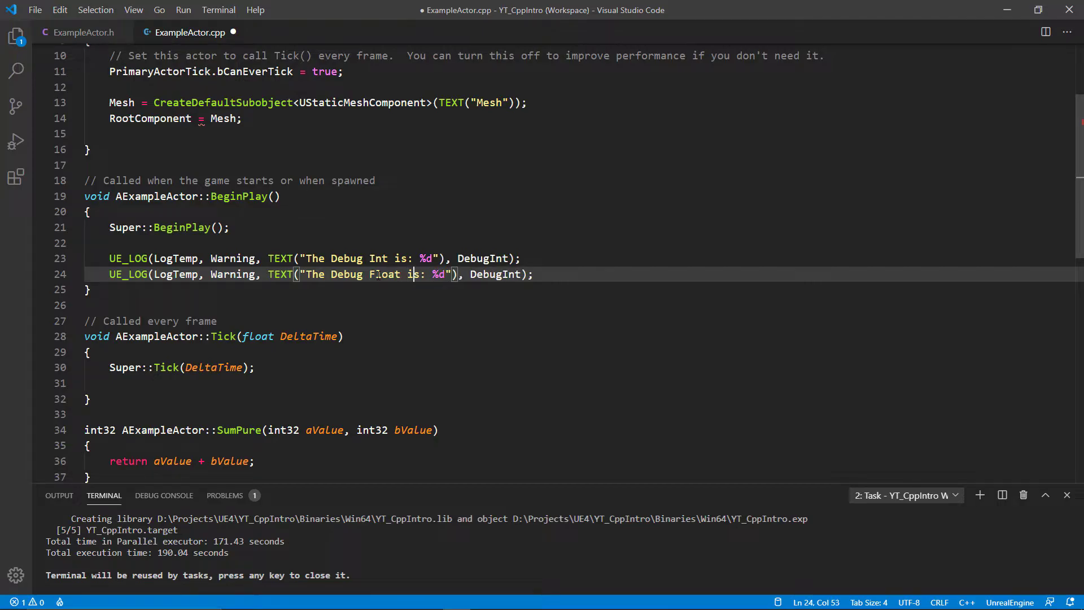
text(f)
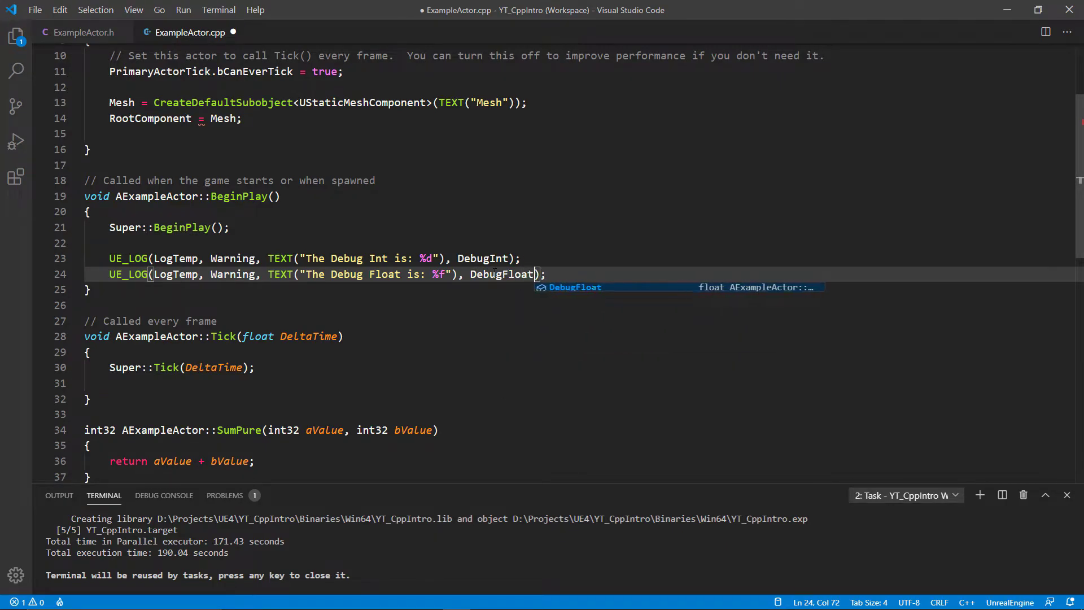
- Add a third log line reporting Debug String with %s and *DebugString
text(UE_LOG(LogTemp, Warning, TEXT("The Debug Int is: %d"), DebugInt);)
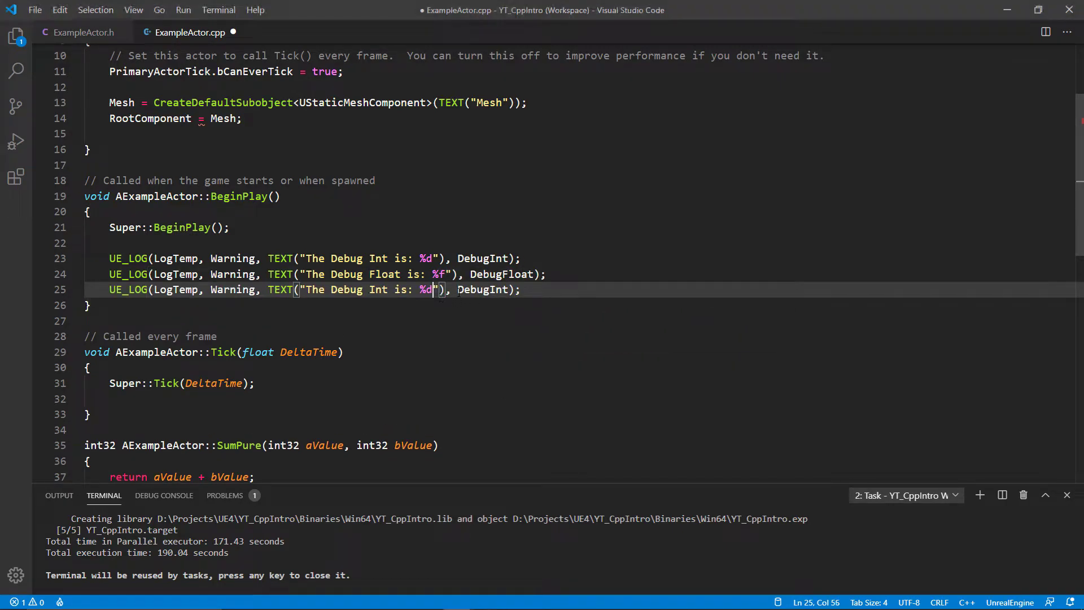
text(s)
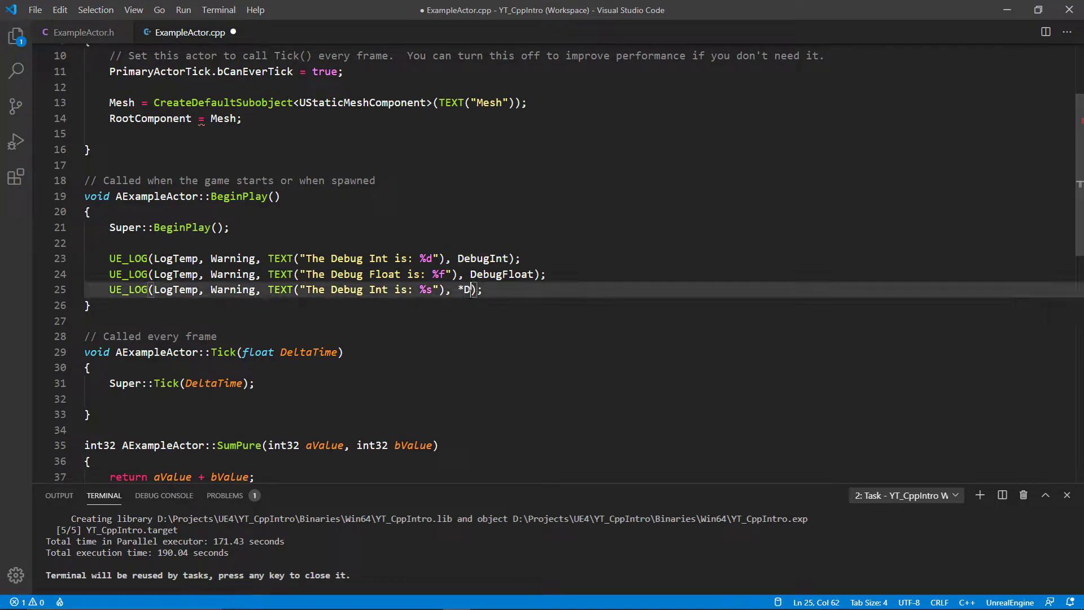
text(ebugString)
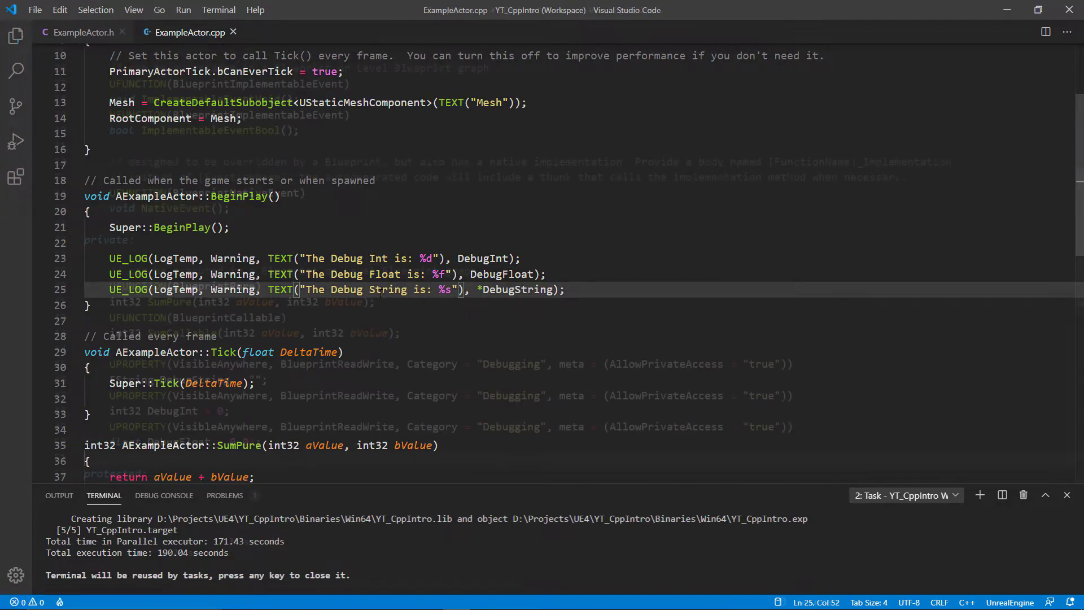
- Change the Debugging UPROPERTY lines in ExampleActor.h from VisibleAnywhere to EditAnywhere
click(82, 32)
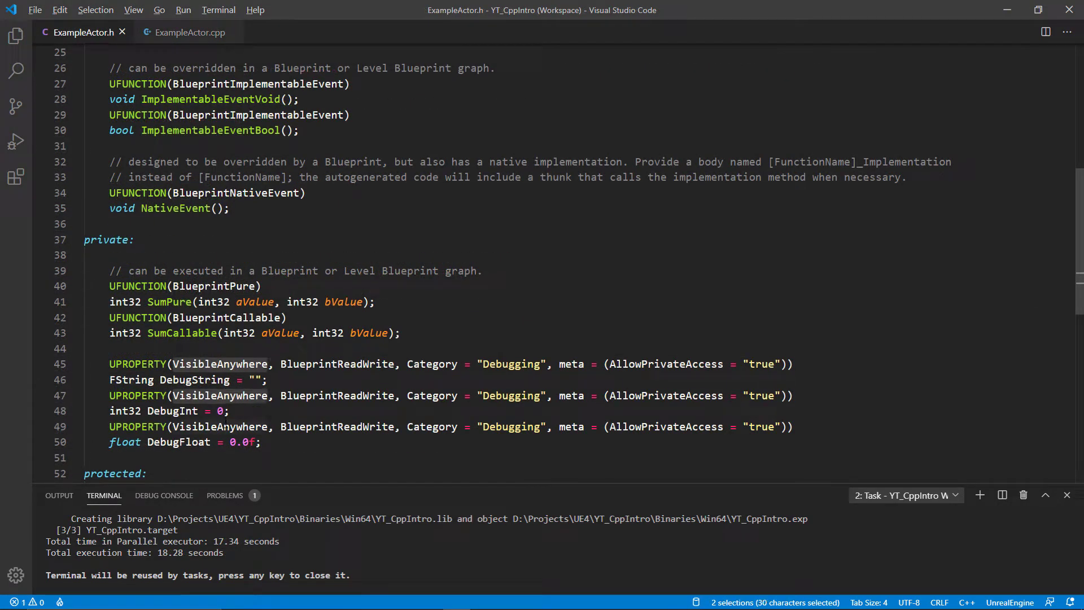
text(EditAny)
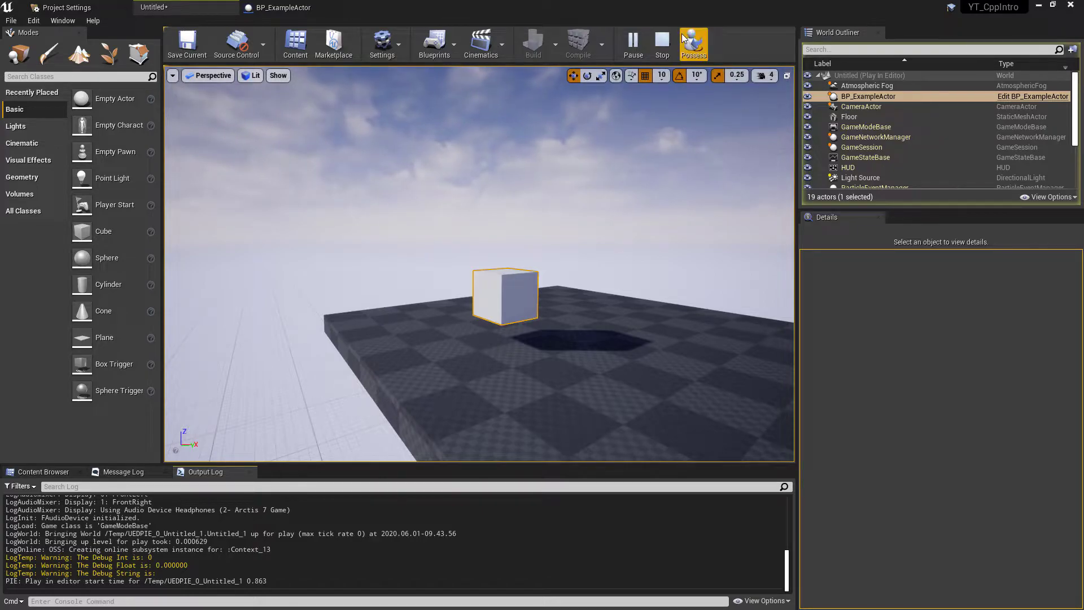
- Replay the level so the log reports Debug Int 10, Debug Float 12.5 and Debug String New String
click(662, 45)
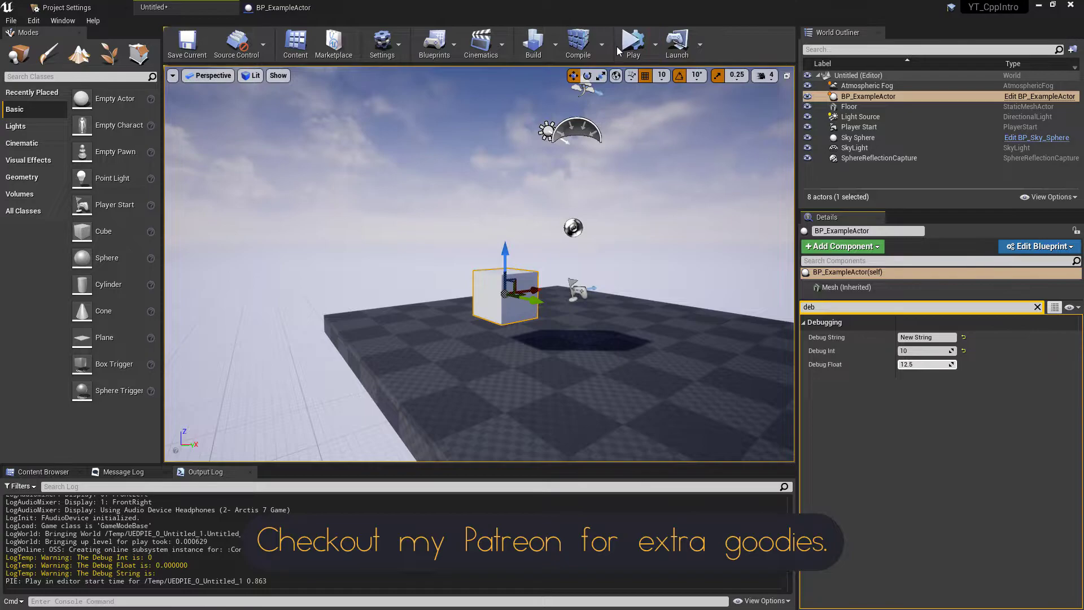
click(633, 44)
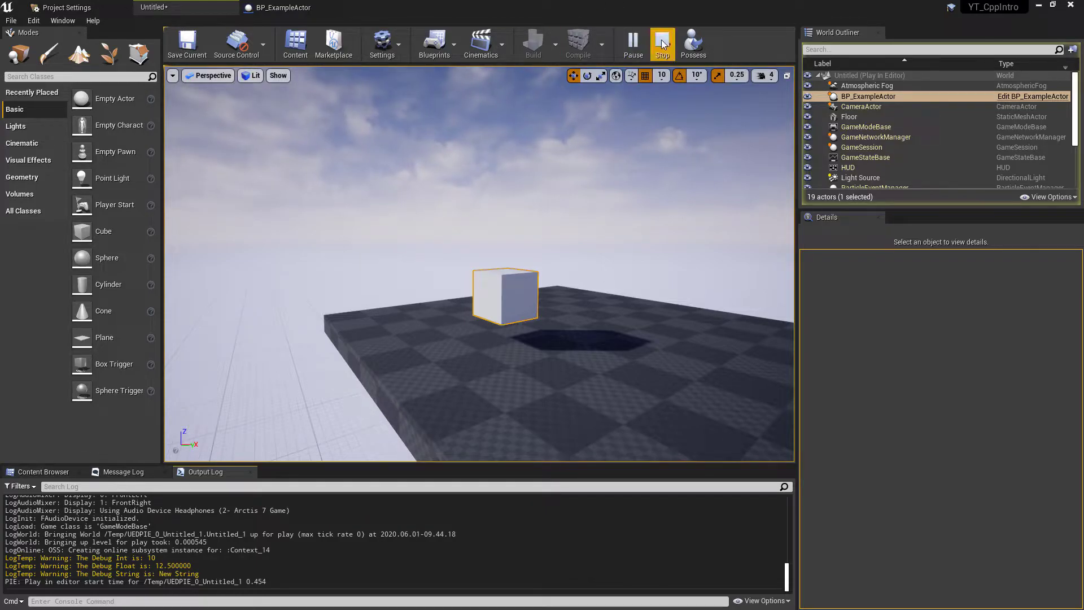
click(662, 42)
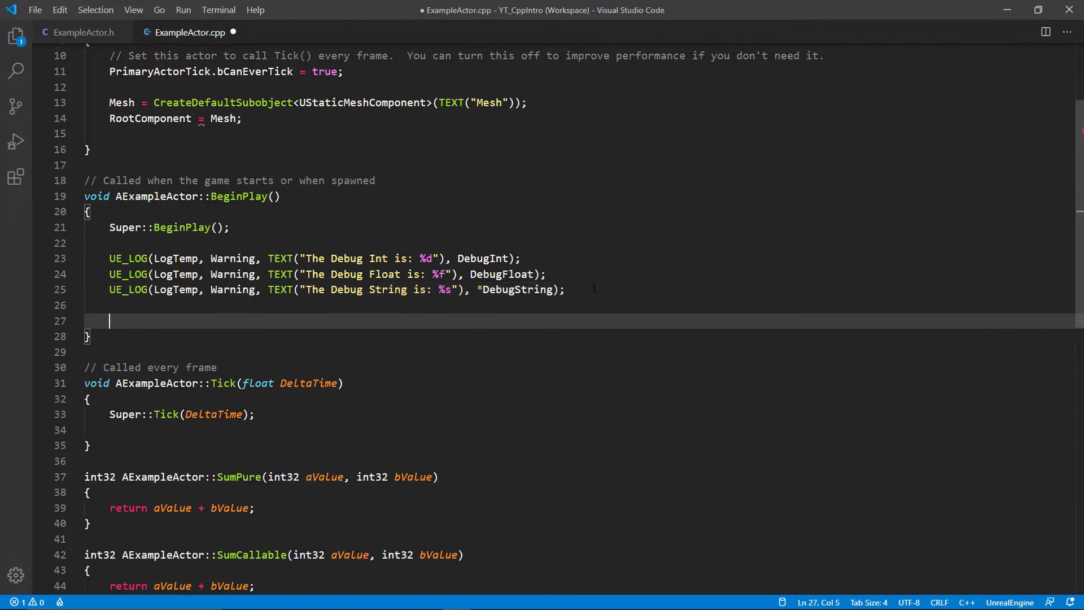
- Add GEngine->AddOnScreenDebugMessage in BeginPlay with key 1 and 100.0f duration
text(GEngine-)
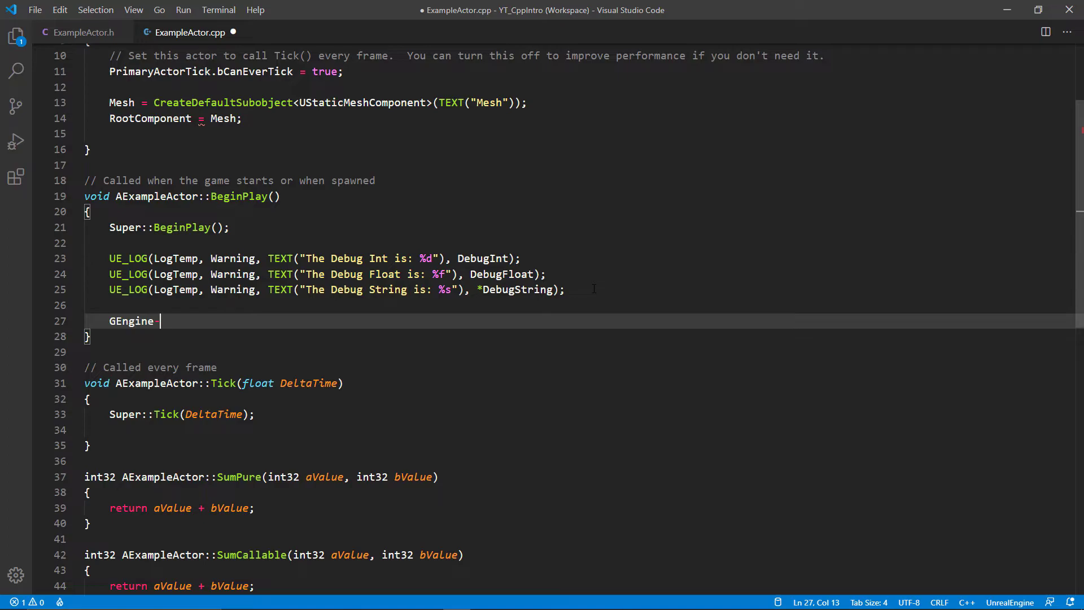
text(->AddOnScreenDe)
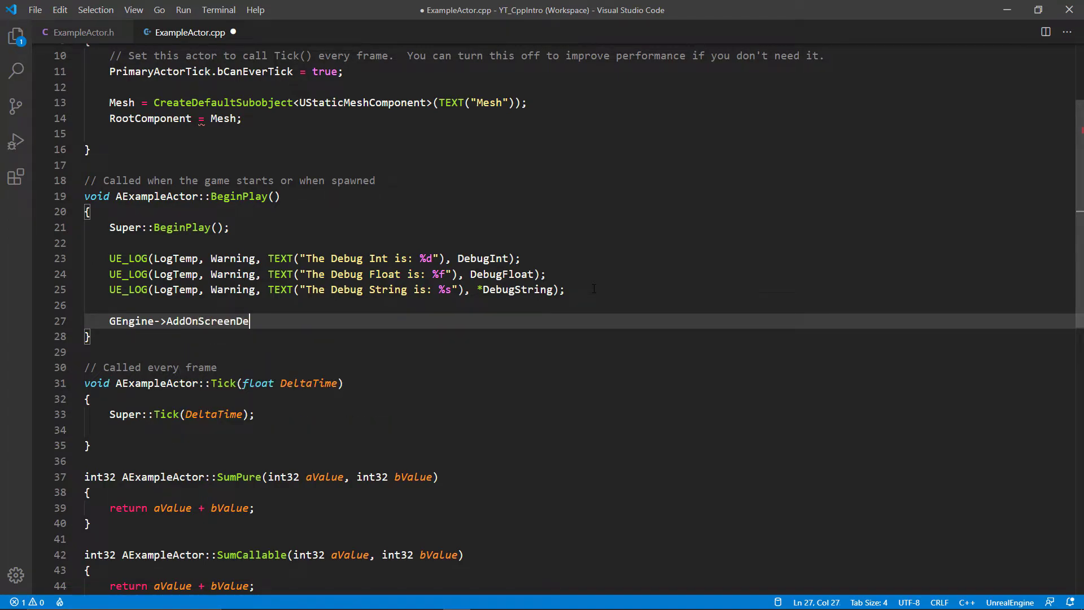
text(bugMessage()
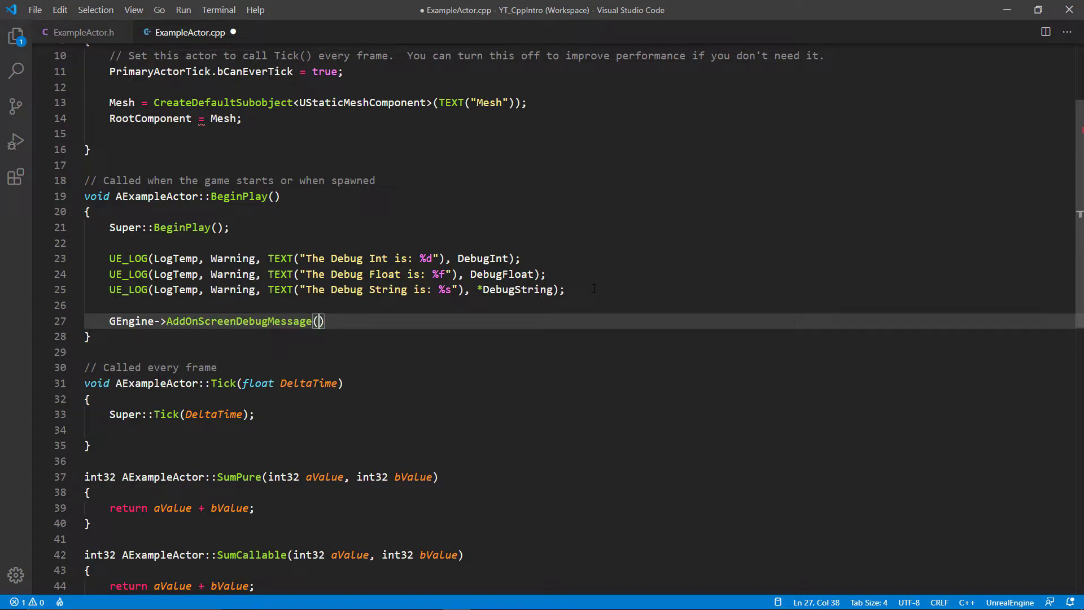
text(1,)
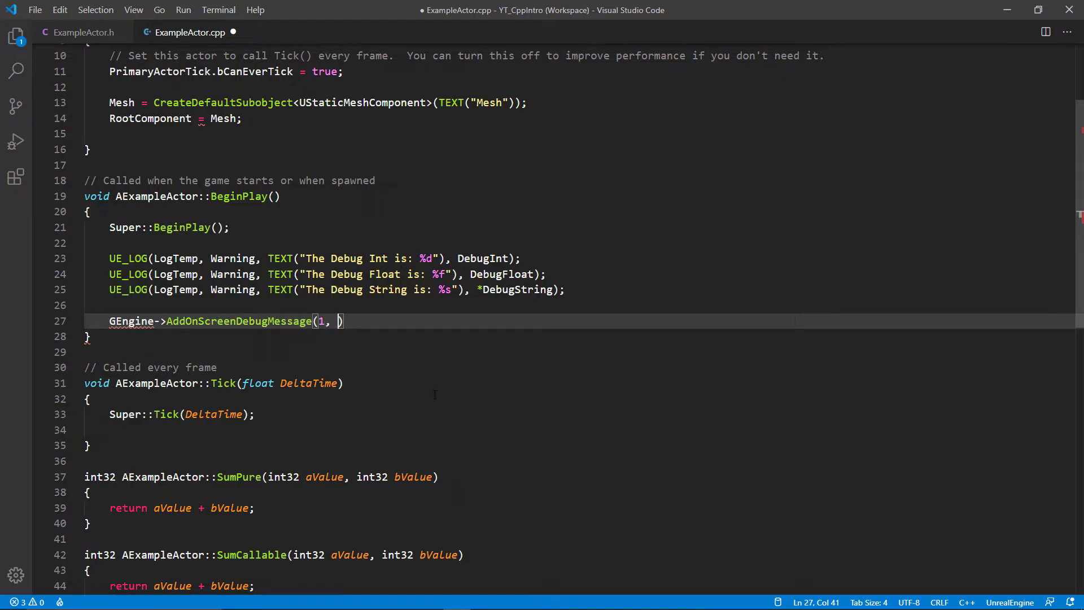
text(100)
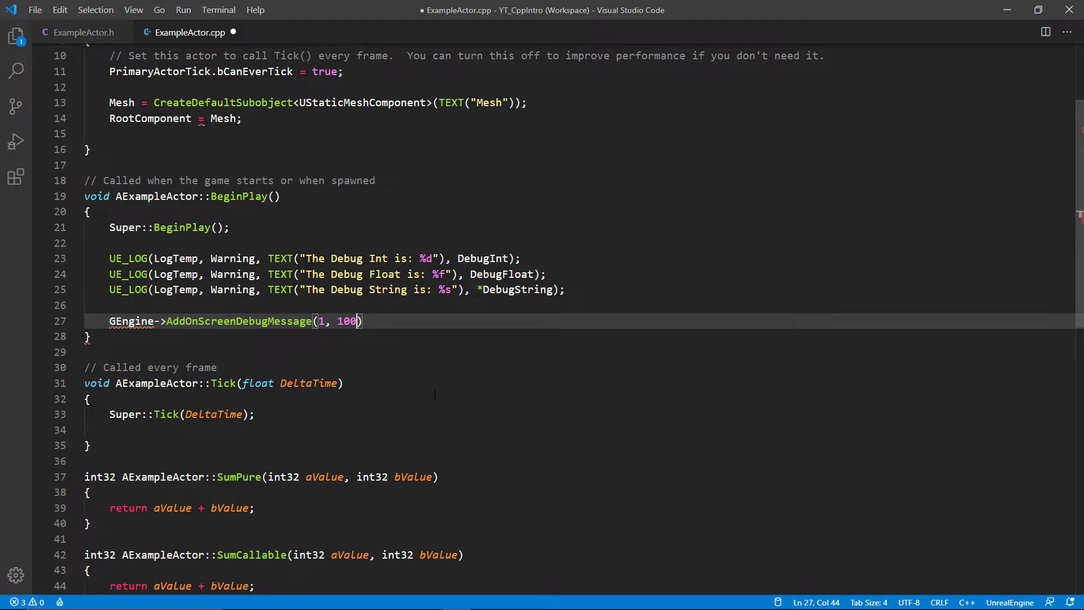
text(.0f,)
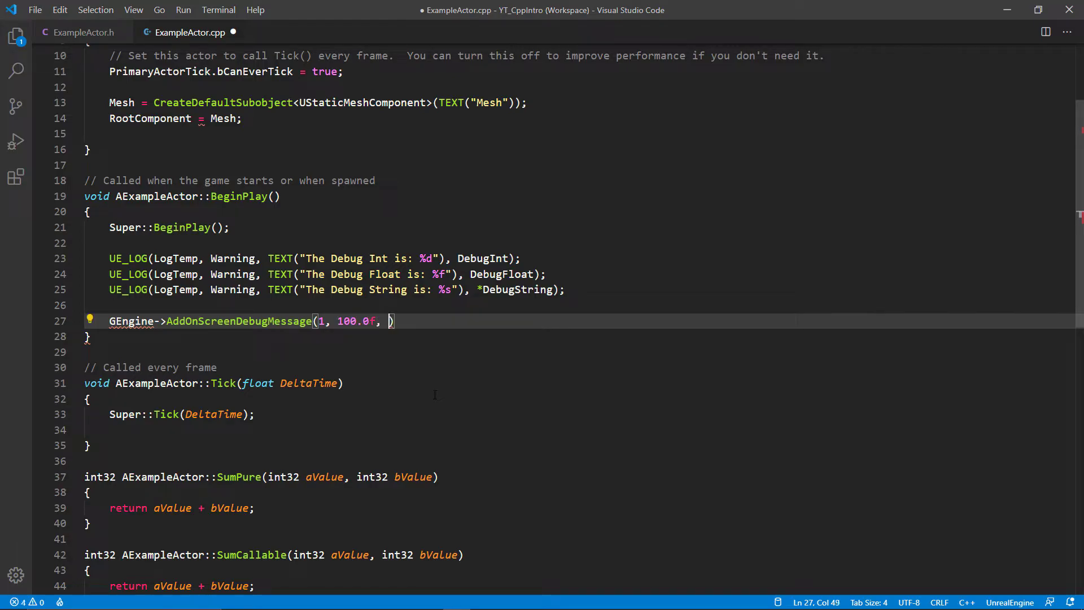
- Give the message FColor::Black and an FString::Printf text "The Debug Float is: %f" with DebugFloat
text(FColor)
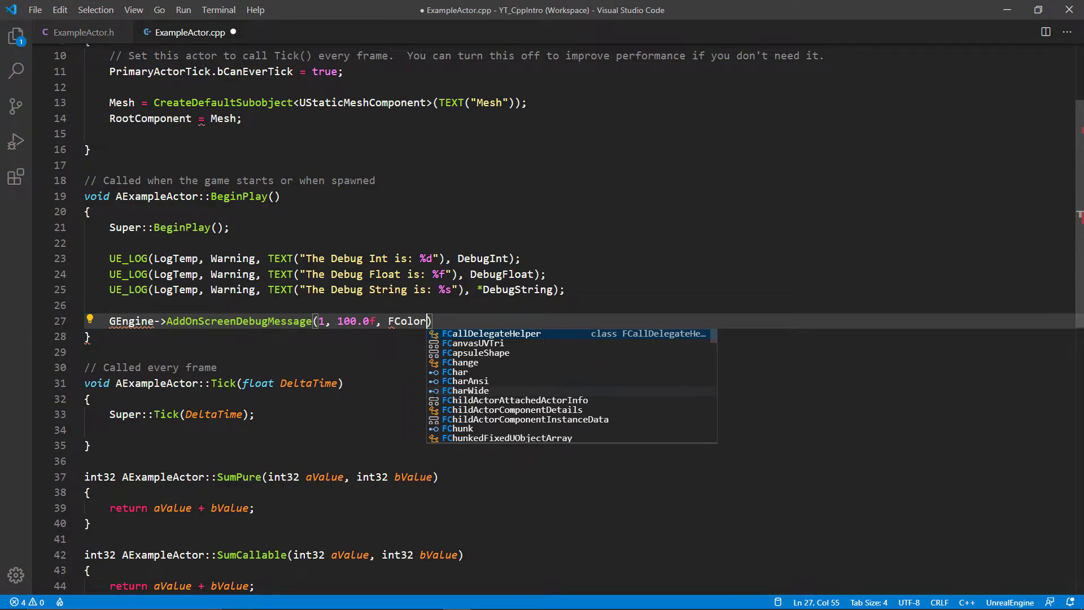
text(::Black, TEXT("The Debug Float is: %f)
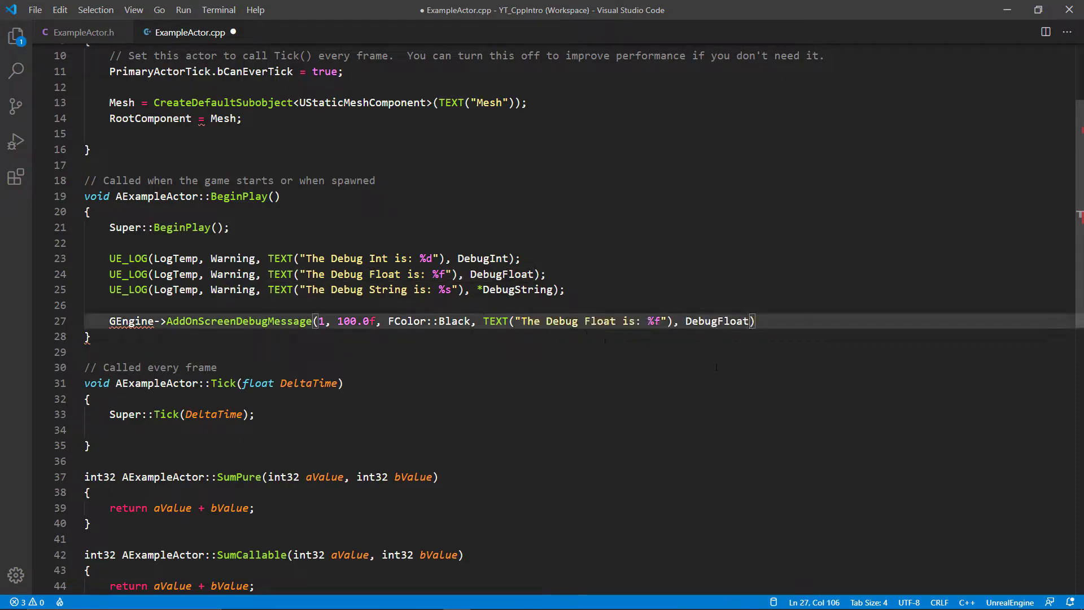
text(S)
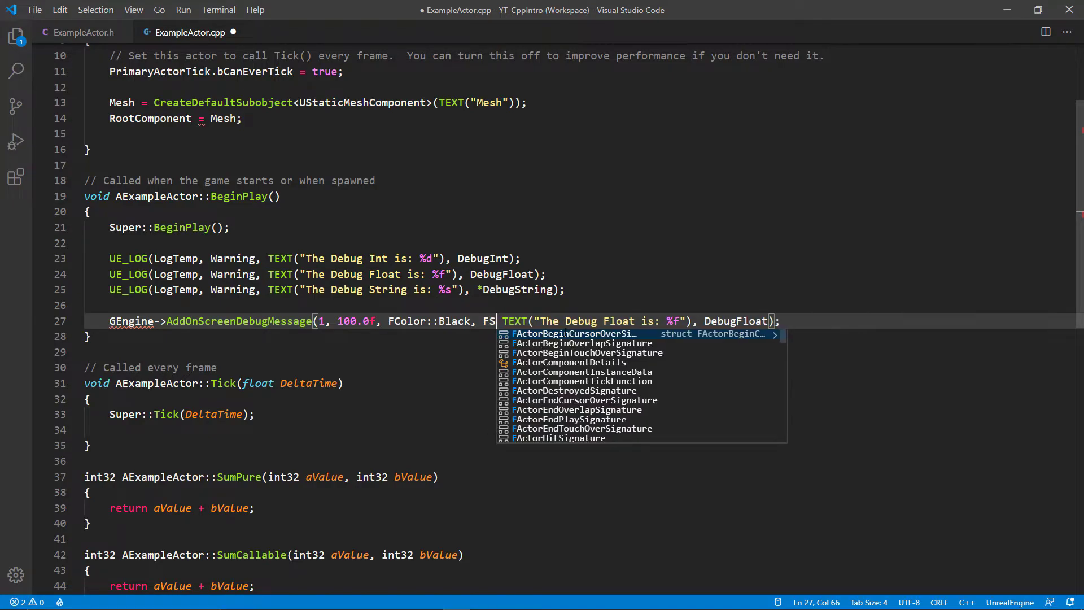
text(tring::)
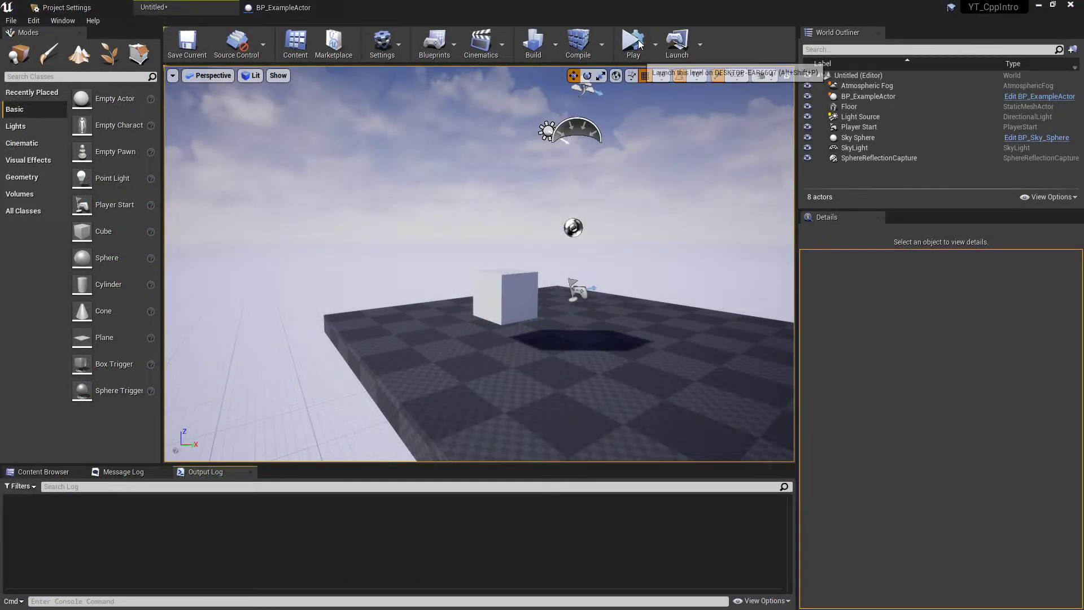
click(633, 41)
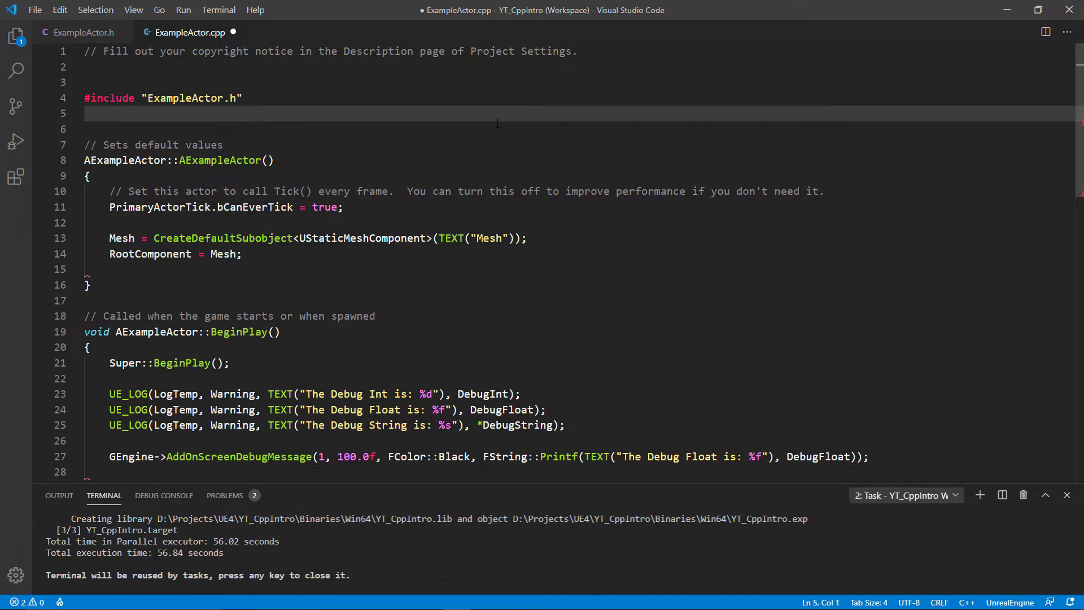
- Include "DrawDebugHelpers.h" in ExampleActor.cpp and save
text(#include ")
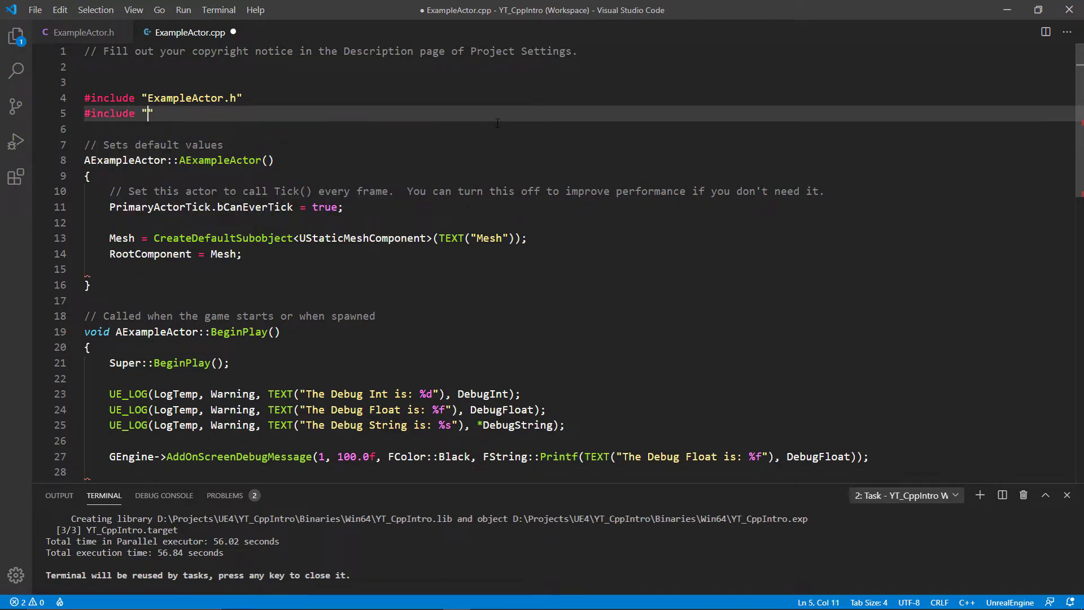
text(DrawDebugHelpers.h)
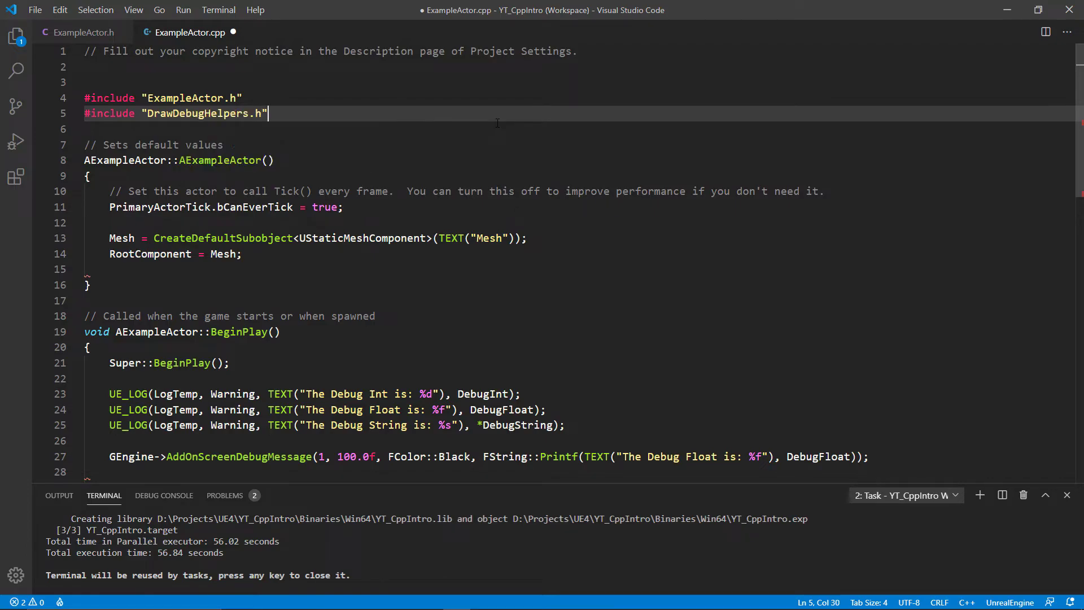
key(ctrl+s)
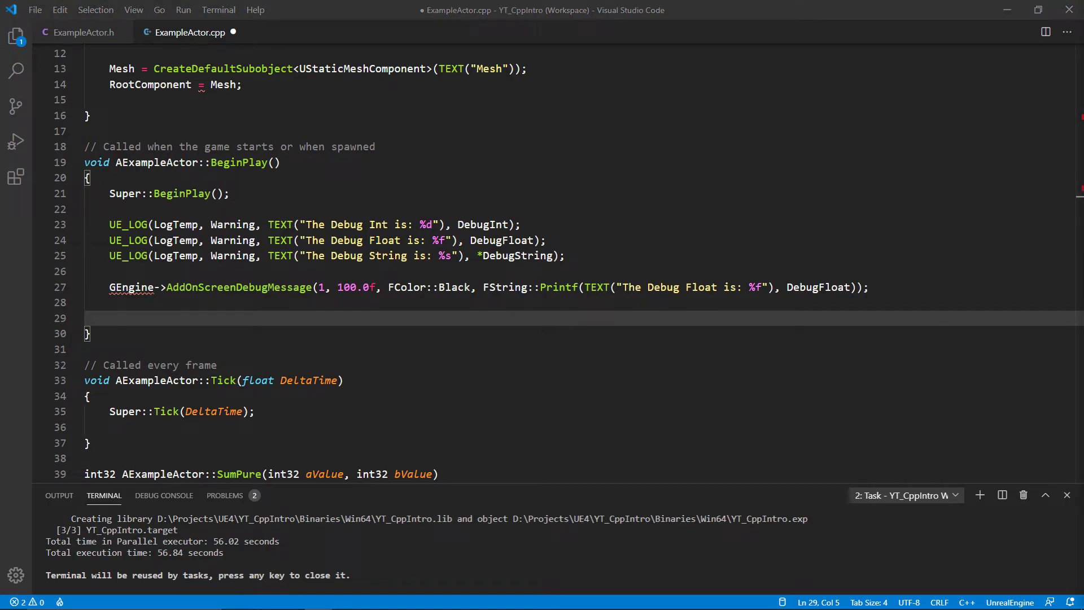
- Call DrawDebugSphere at GetActorLocation() + FVector(0,0,200.0f) in GetWorld() with radius 20.0f
text(DrawDebu)
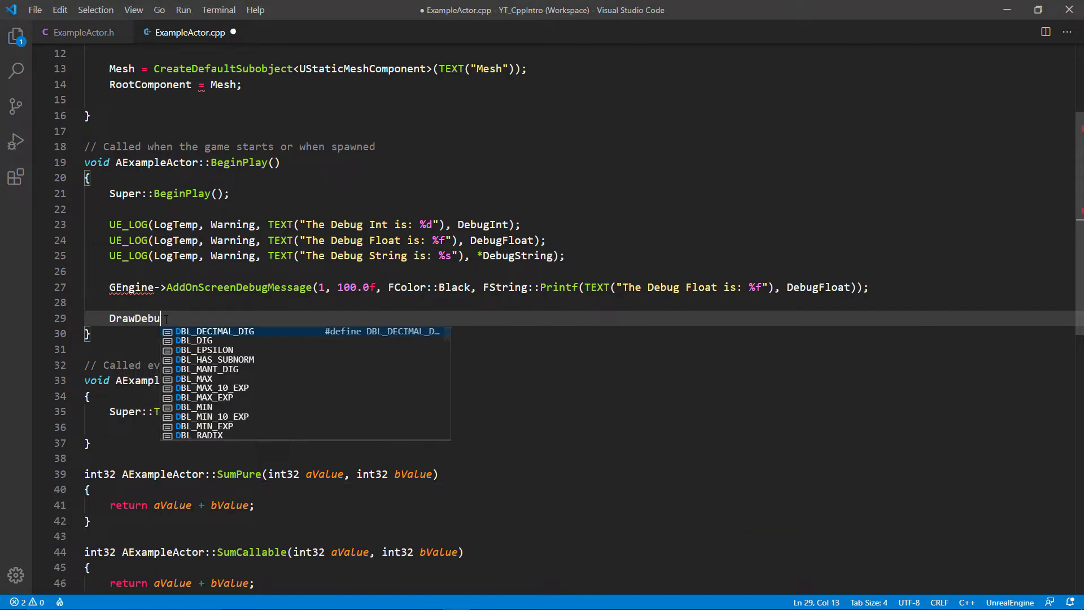
text(gSphere()
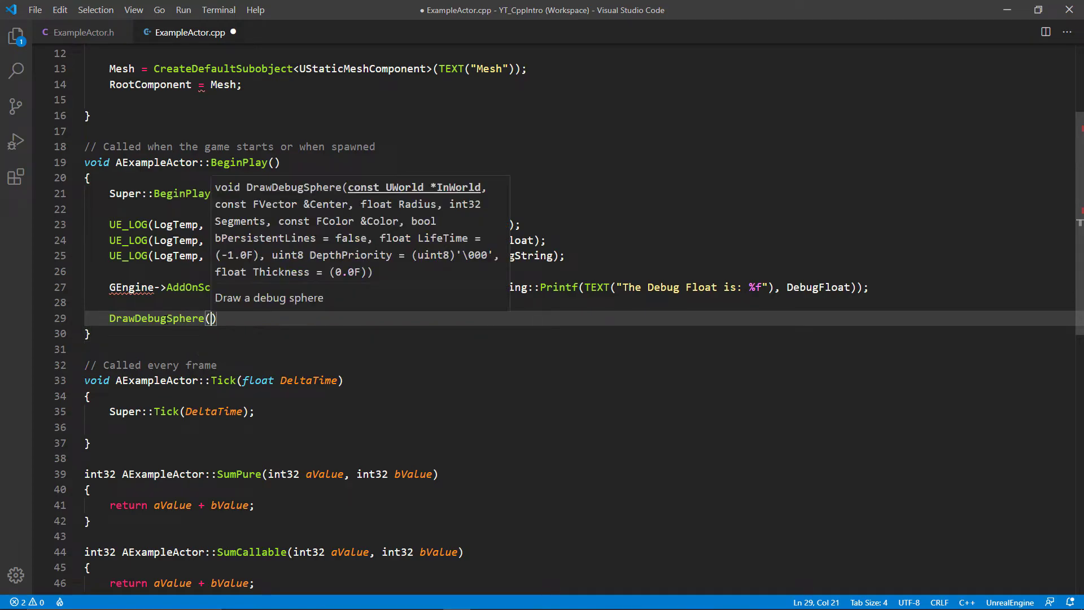
text(GetWorld()
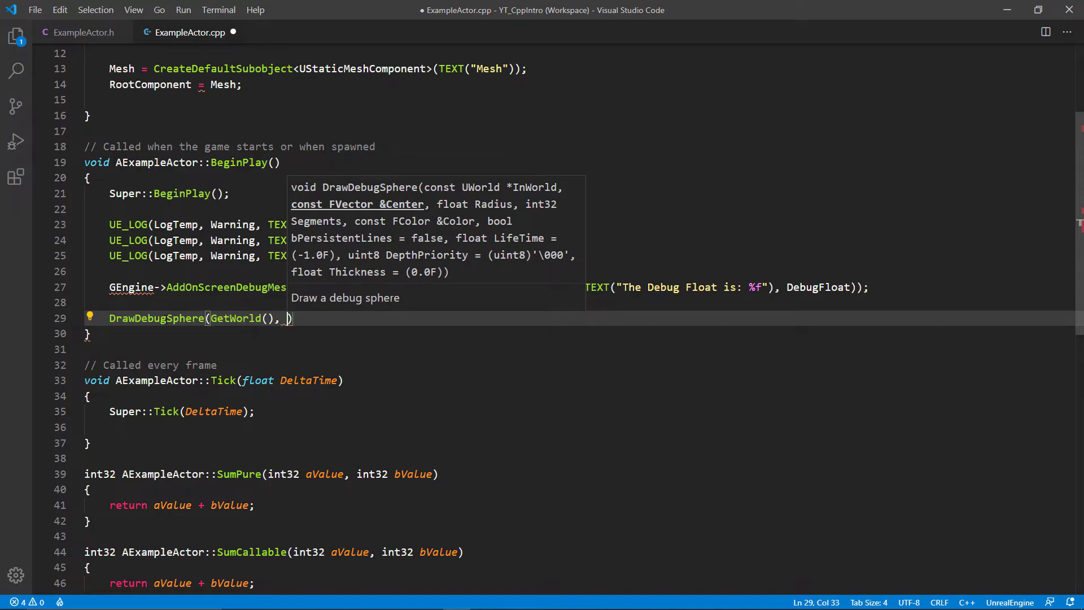
text(GetActorL)
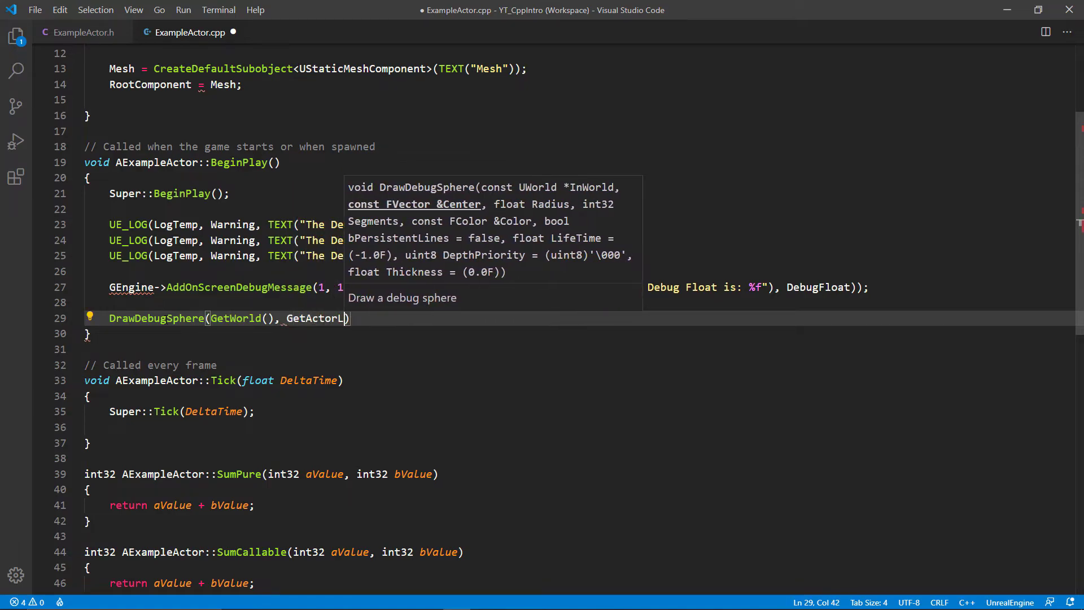
text(ocation())
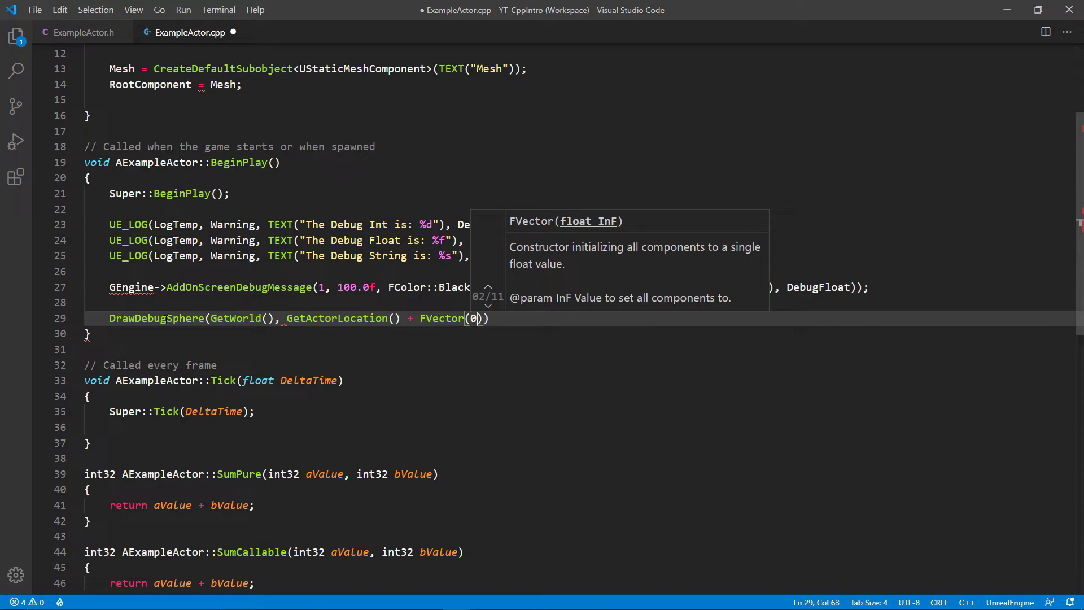
text(,0,0)
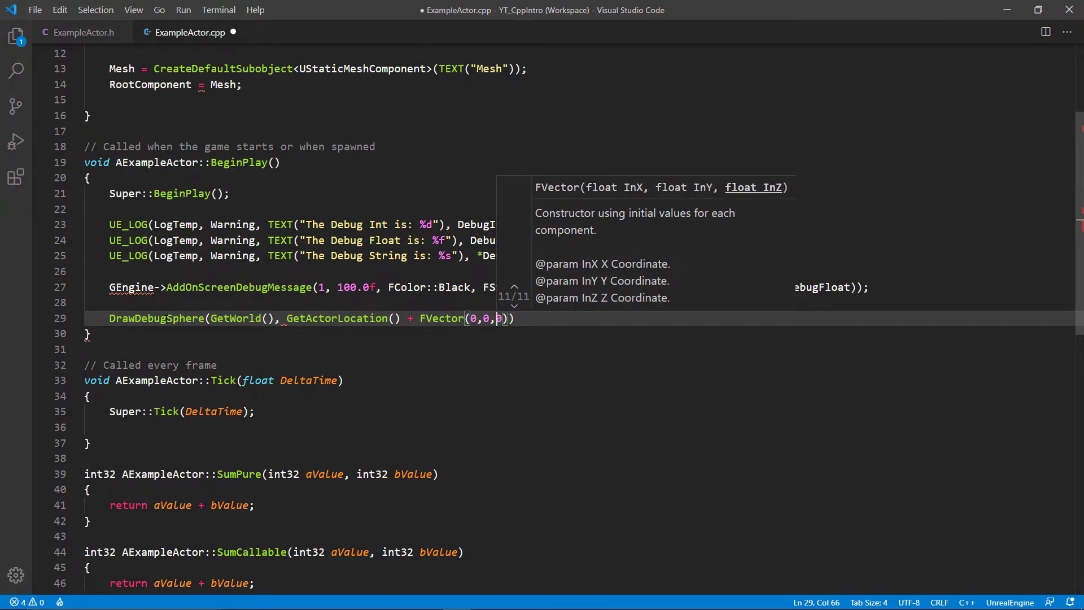
text(200.0f)
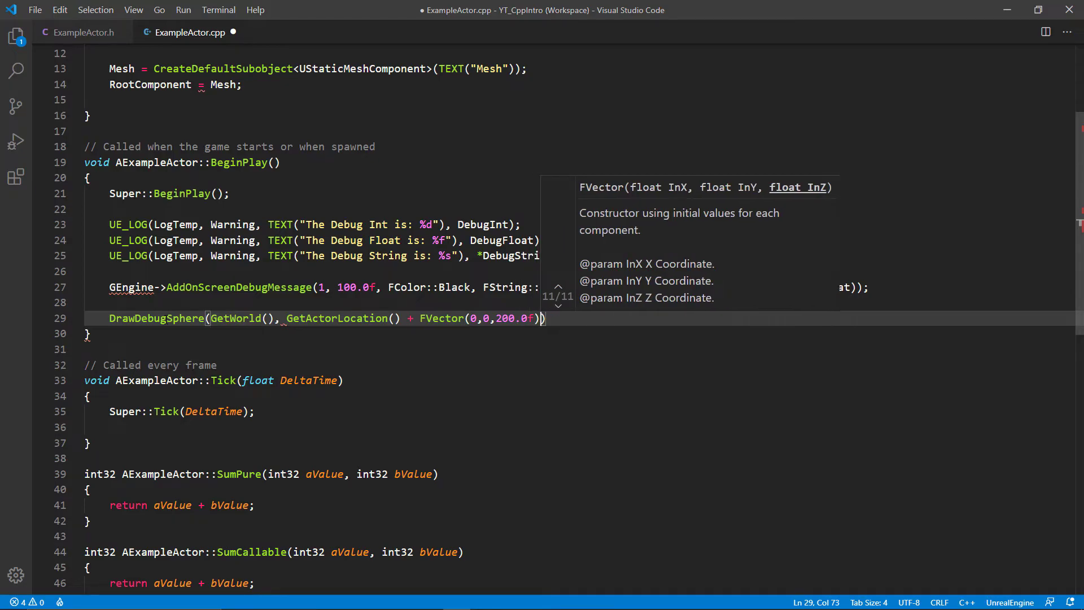
text(, 20.0f,)
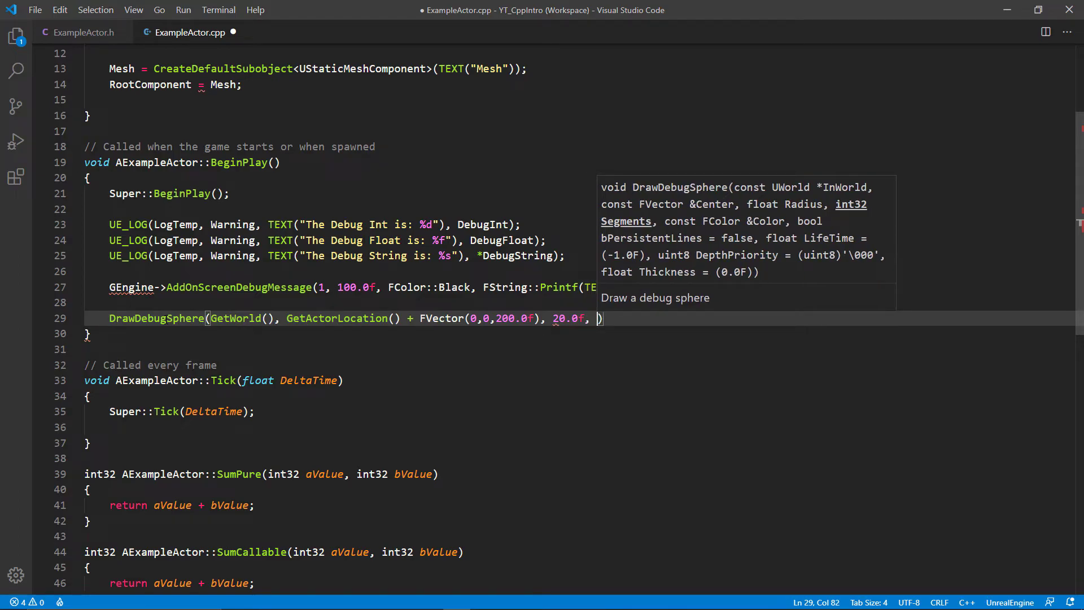
- Give the sphere 20 segments, FColor::Orange, persistent true, 100.0f lifetime, -1.0f priority and 2.0f thickness
text(20,)
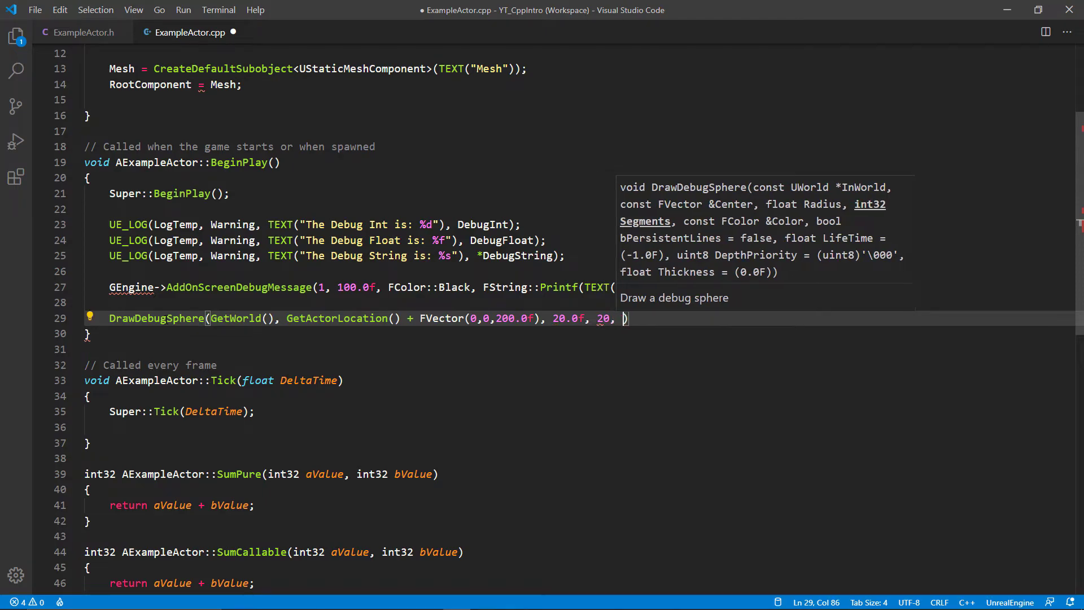
text(FColor::Orange,)
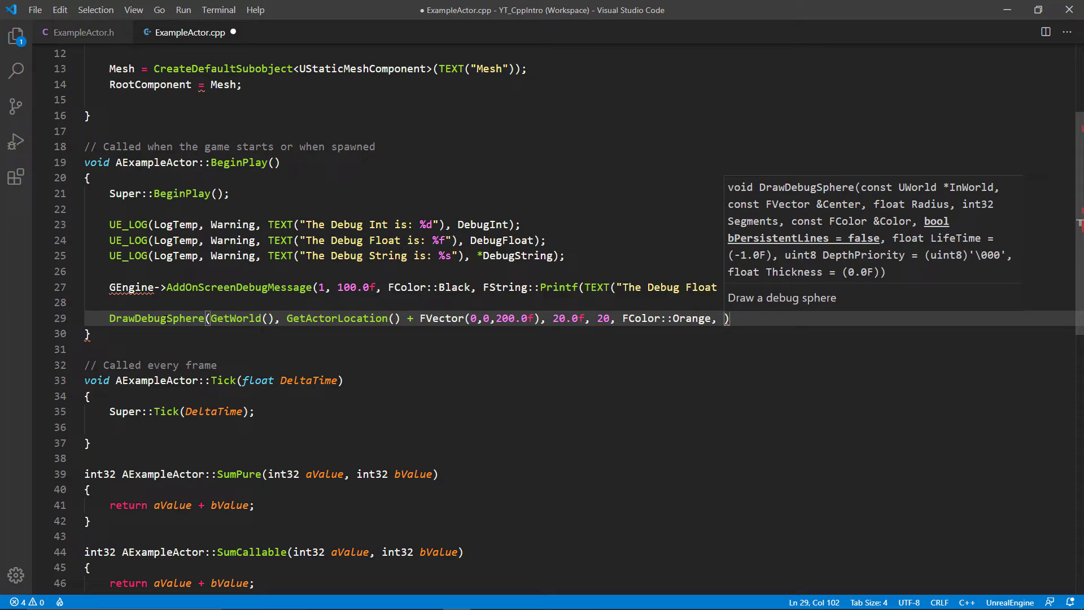
text(true,)
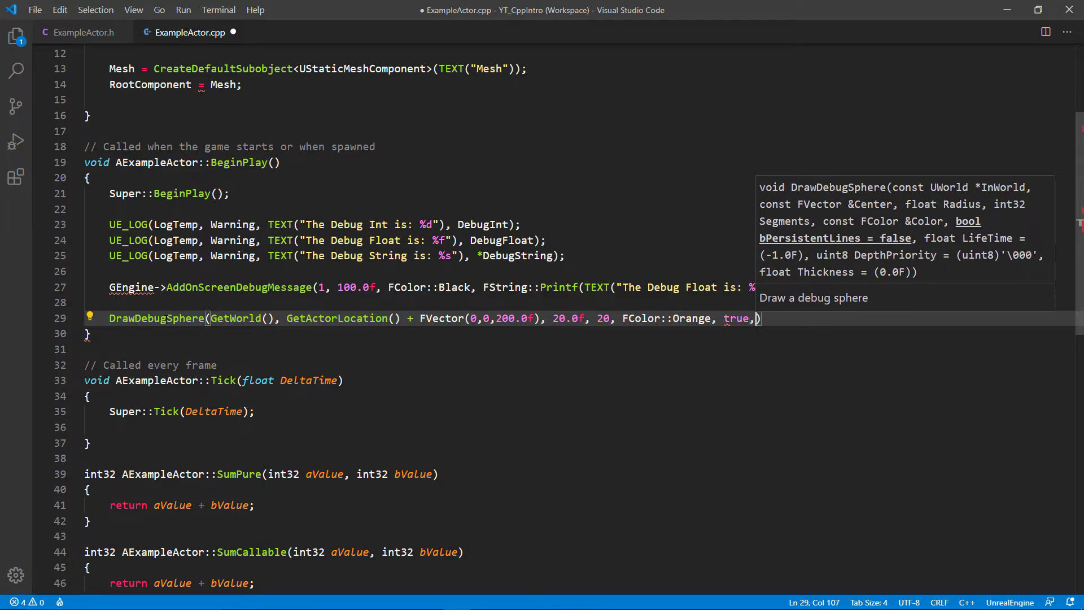
text(100.)
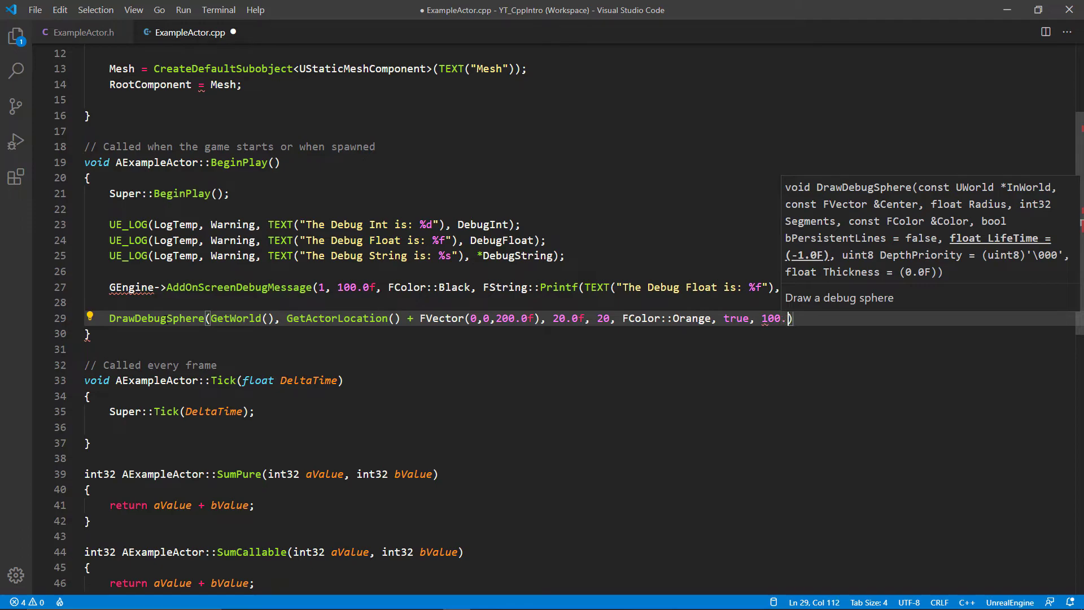
text(0f,)
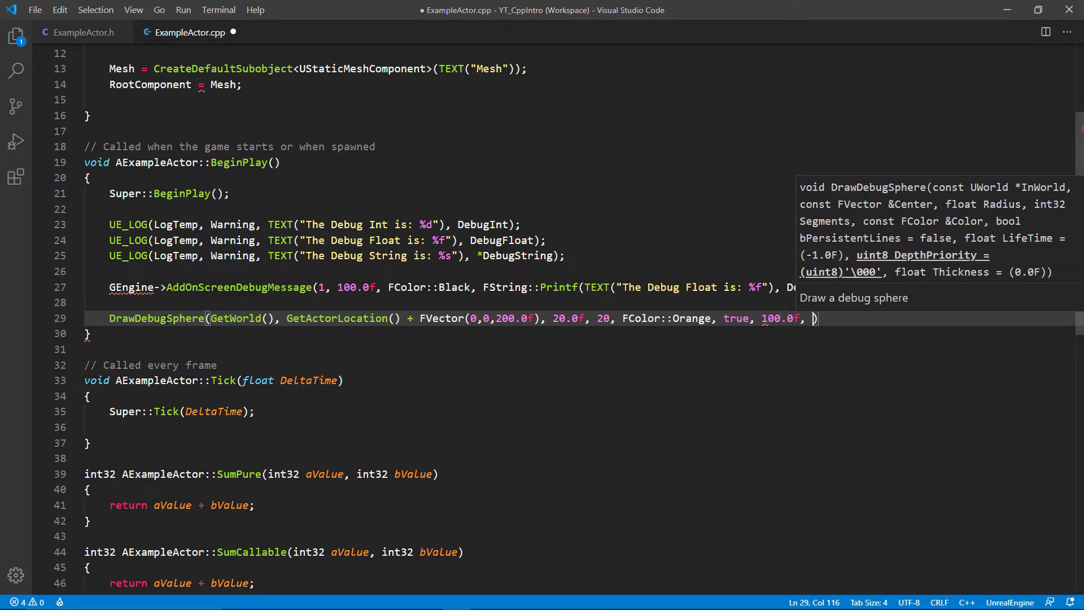
text(-1)
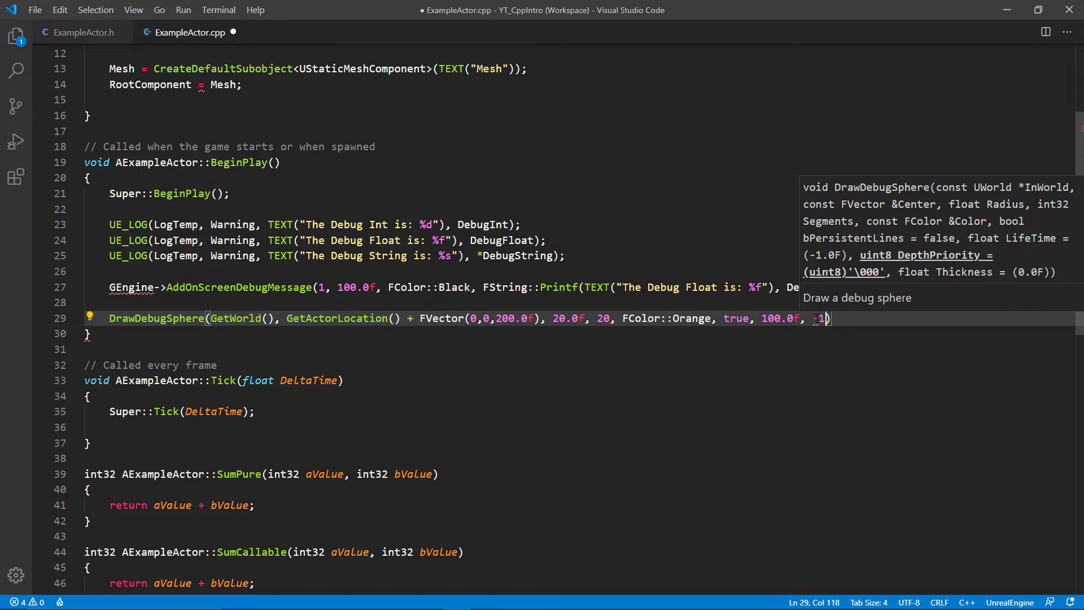
text(.0f,)
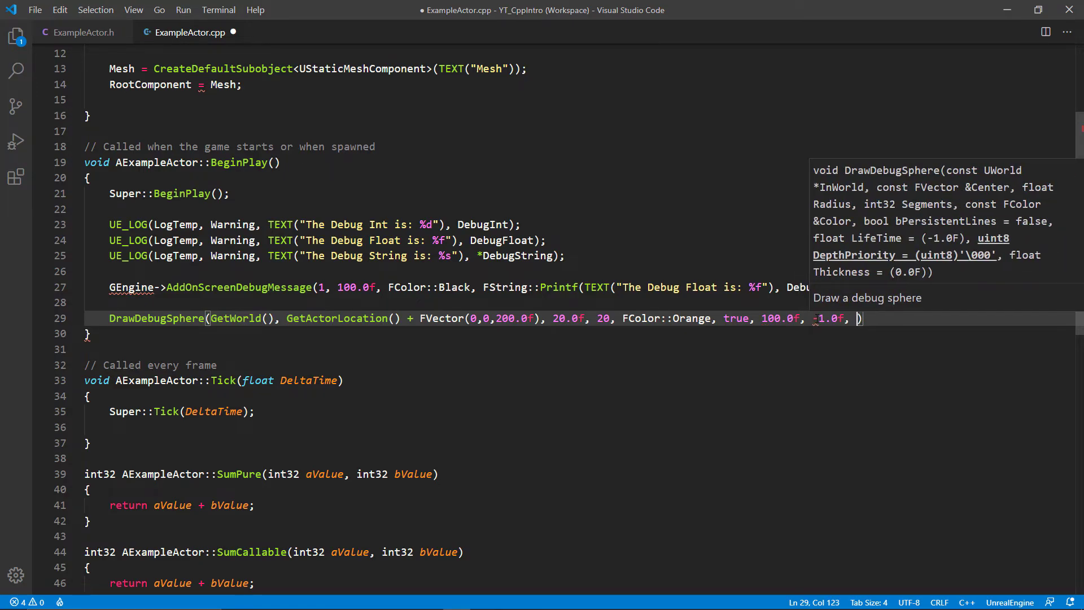
text(2.0f)
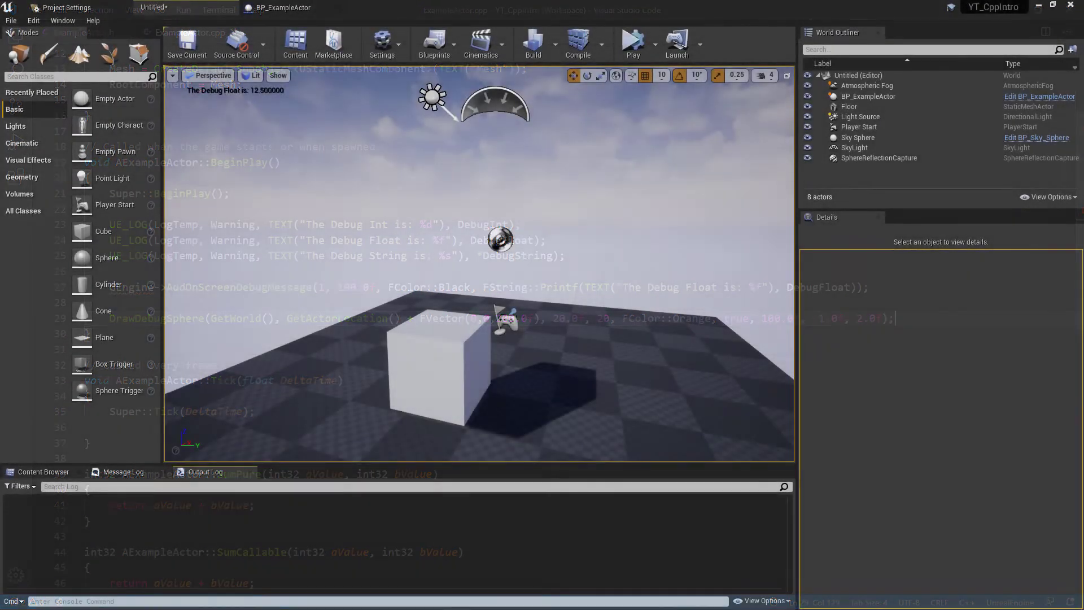
- Play the level and view the Debug Float message and orange sphere above the actor
click(631, 44)
text(deb)
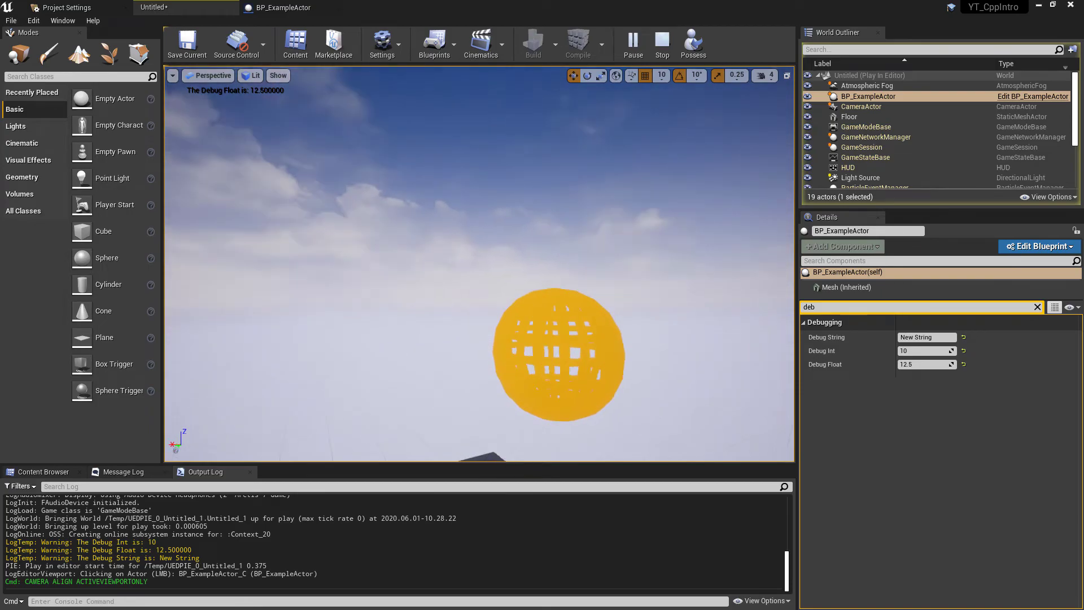
drag(485, 277, 617, 334)
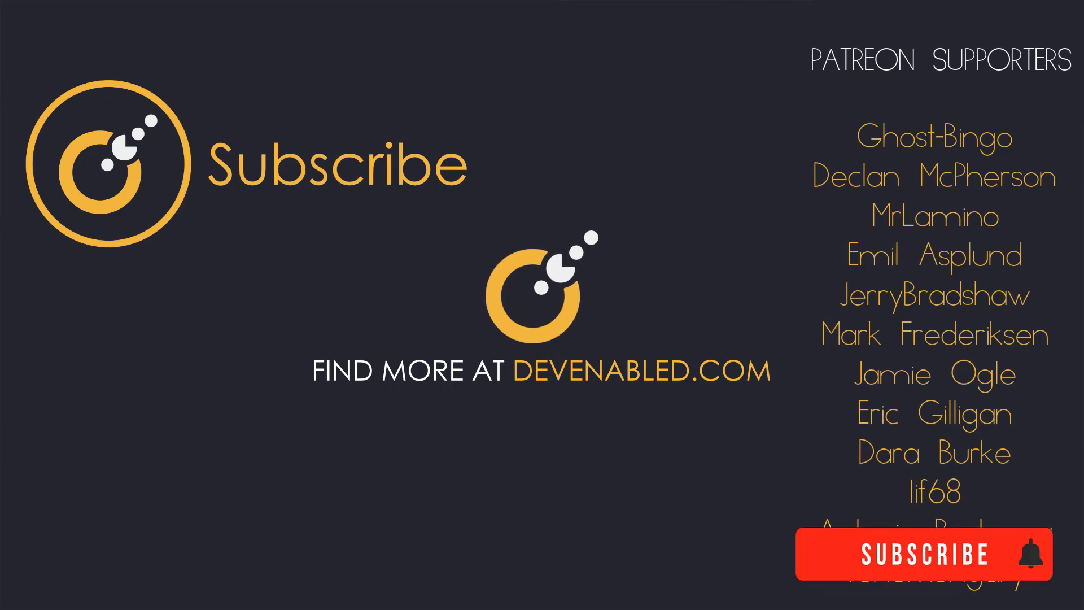
click(934, 553)
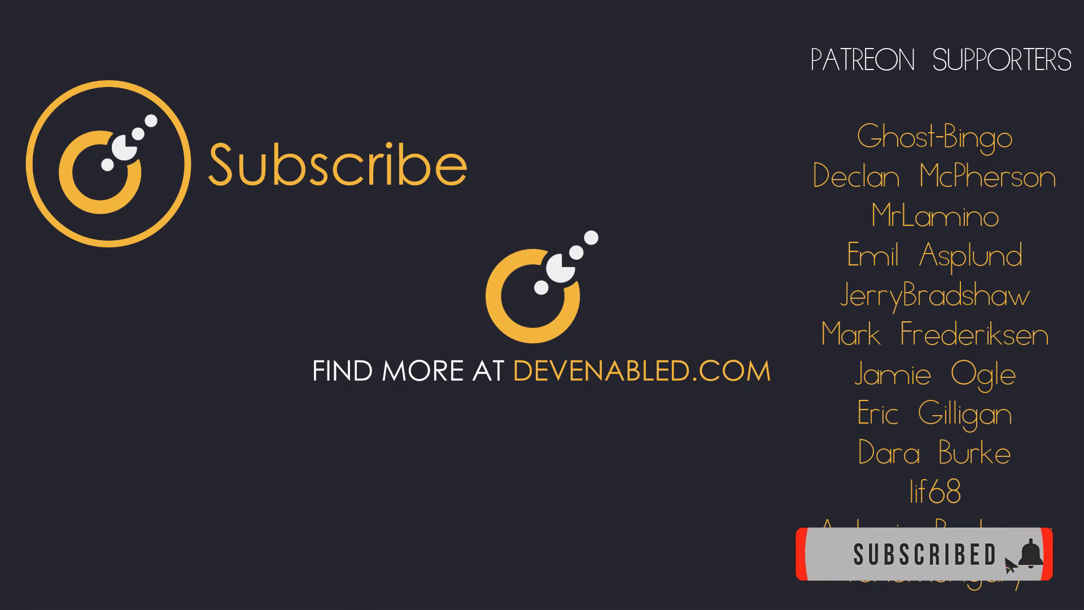